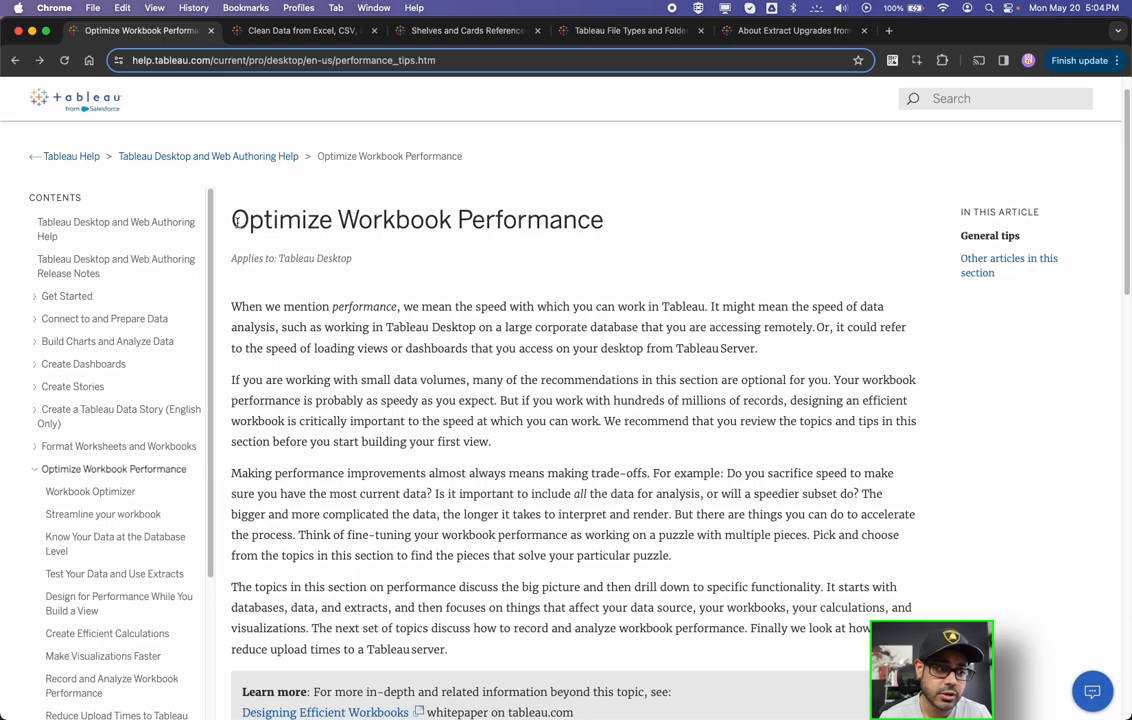
# Scroll the Optimize Workbook Performance article down to its General tips list
pyautogui.scroll(-3)
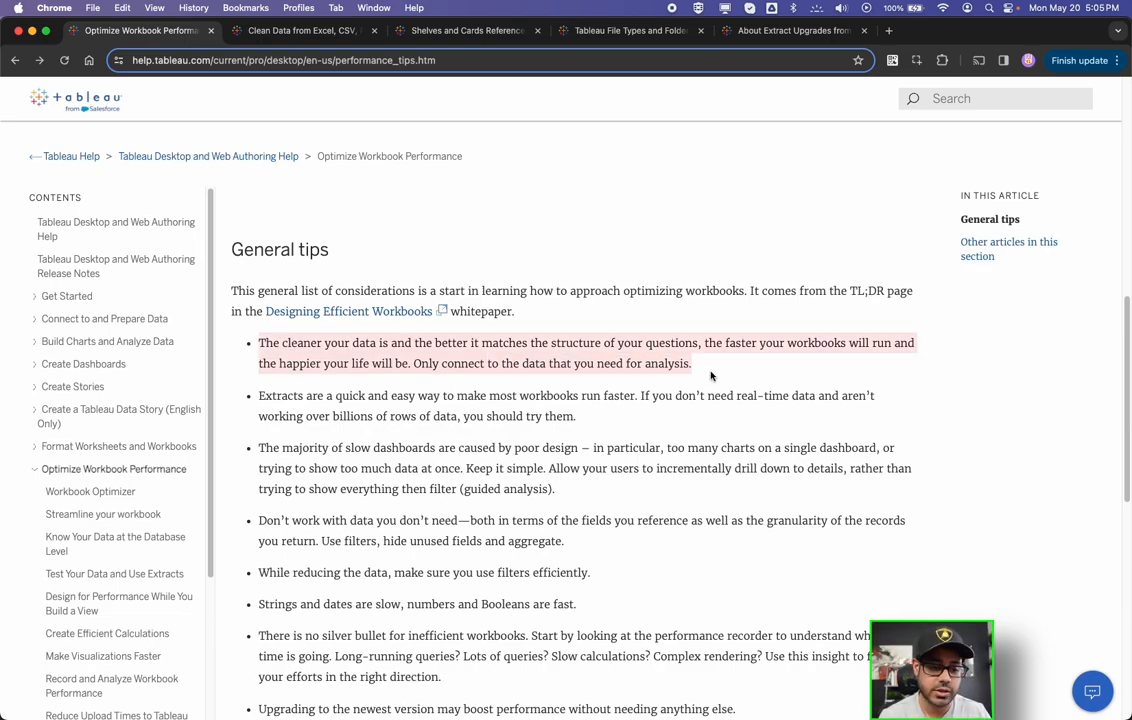
pyautogui.scroll(-3)
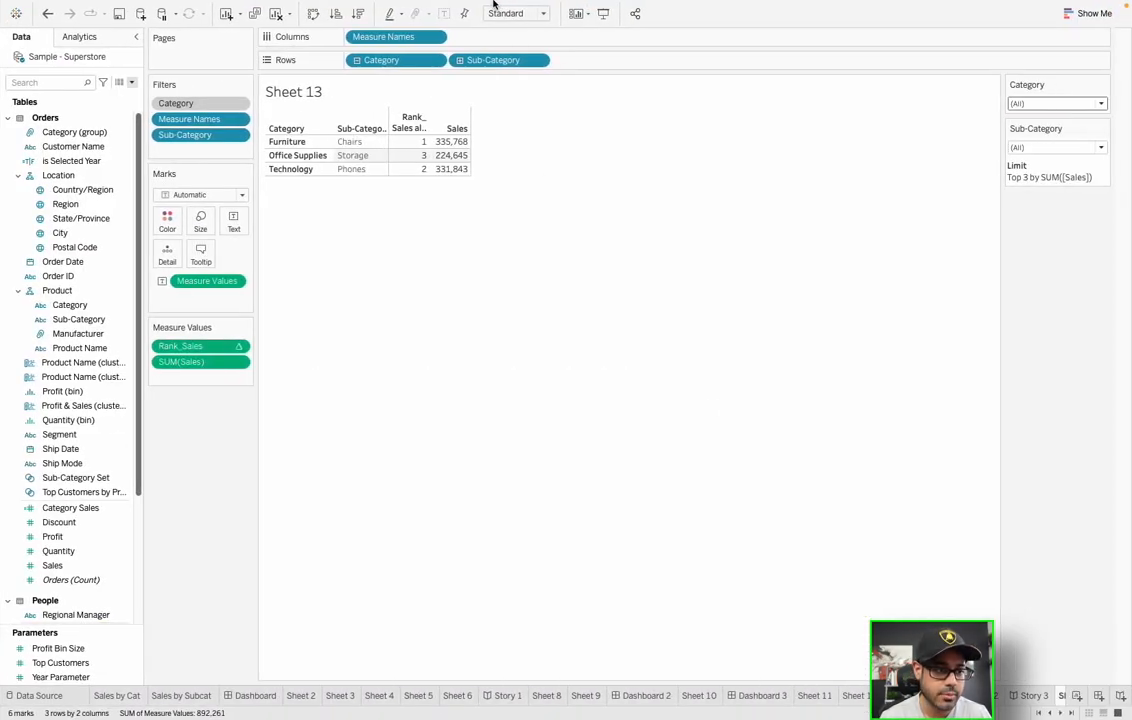
# Run Optimize Workbook, then review the unused-fields warning and the passed guidelines list
pyautogui.click(443, 7)
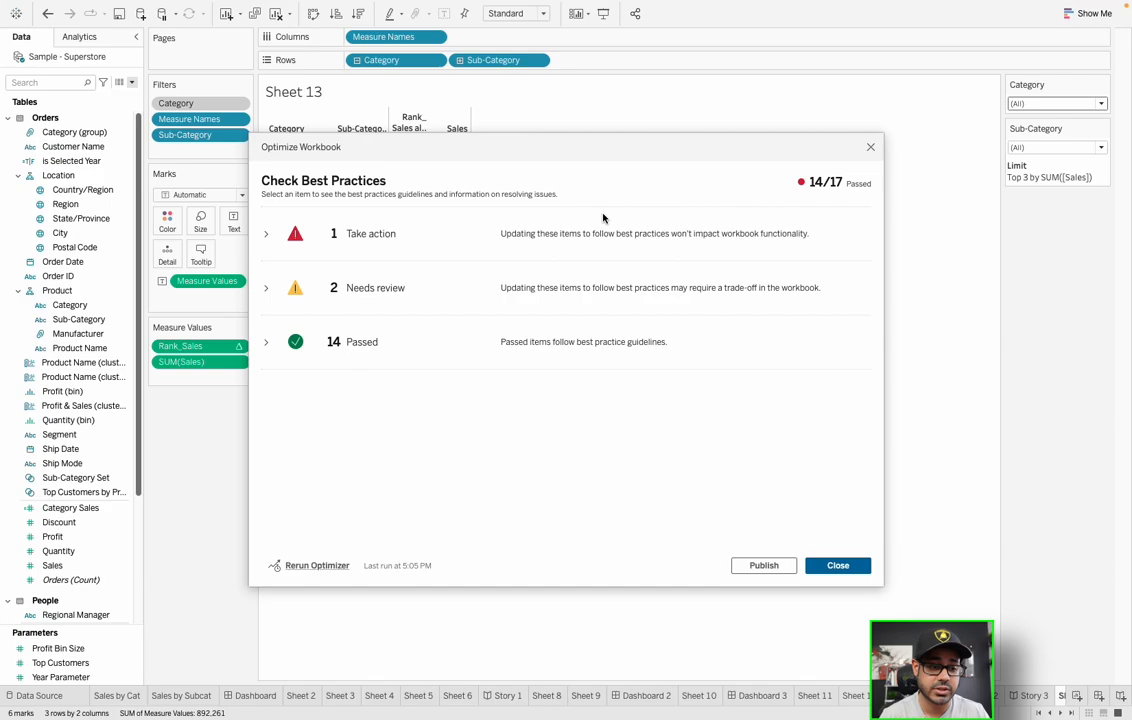
pyautogui.moveTo(602, 220)
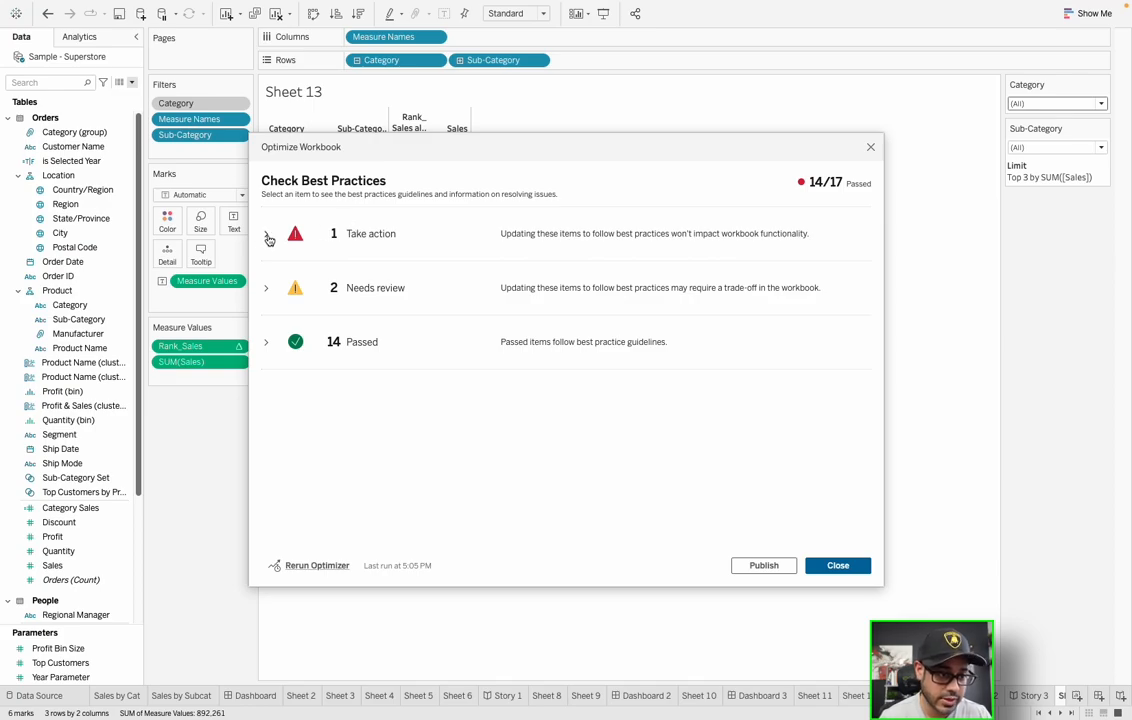
pyautogui.click(267, 238)
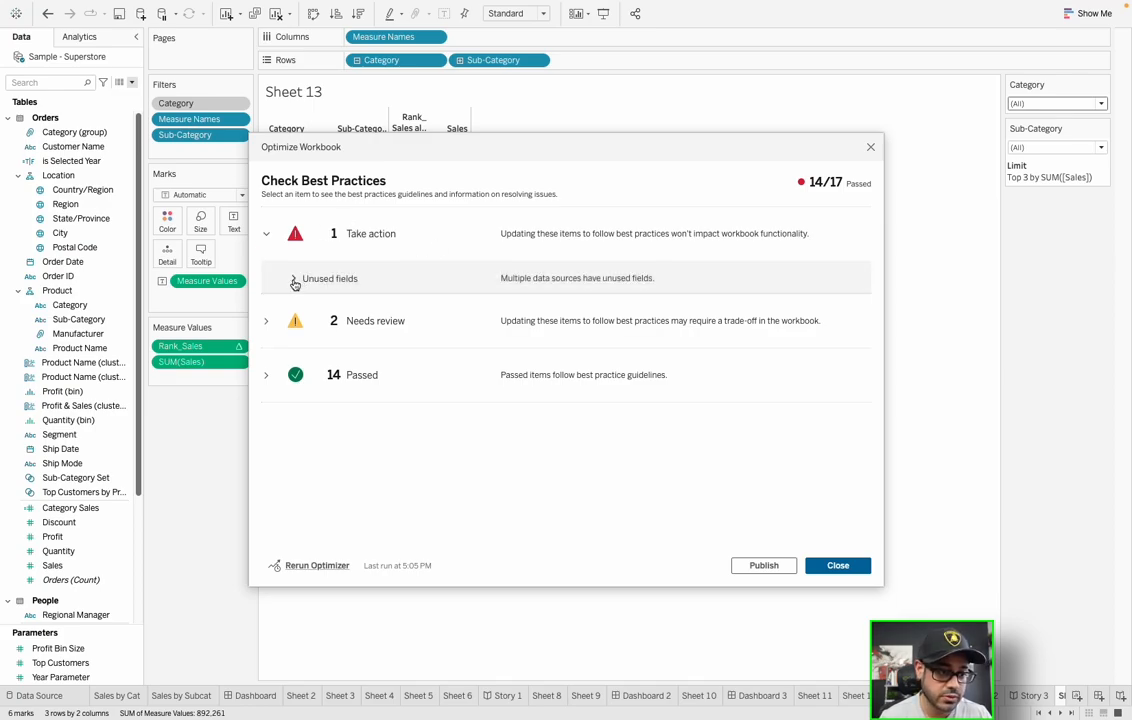
pyautogui.click(294, 278)
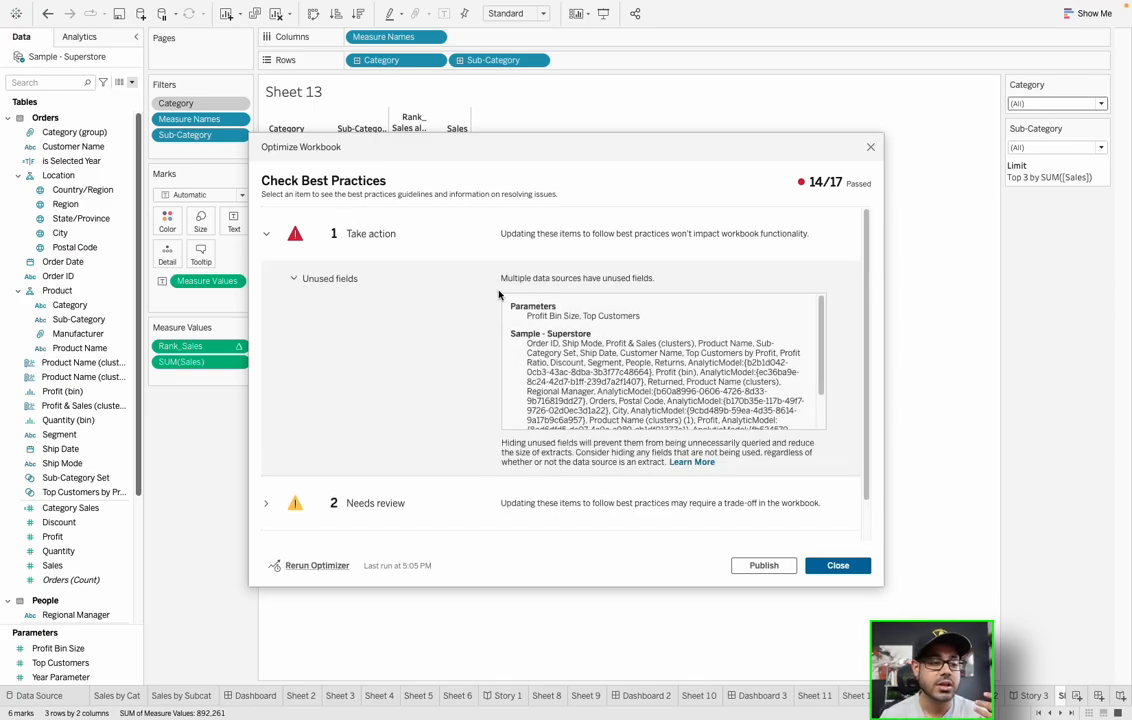
pyautogui.moveTo(538, 296)
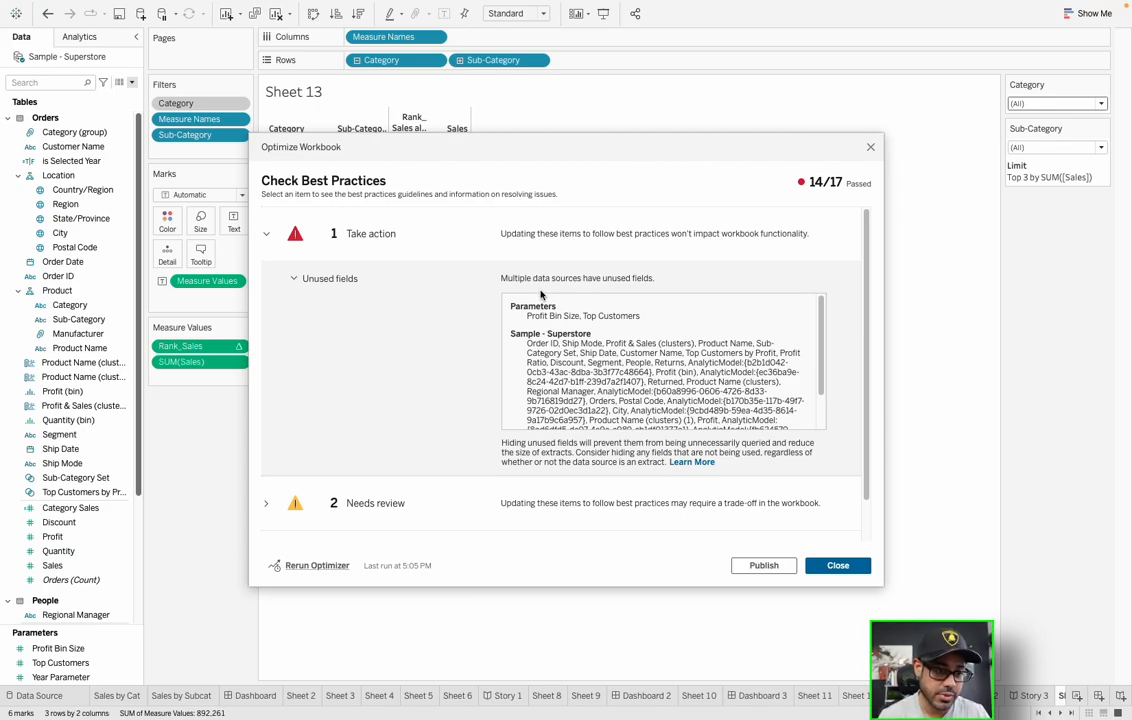
pyautogui.click(266, 233)
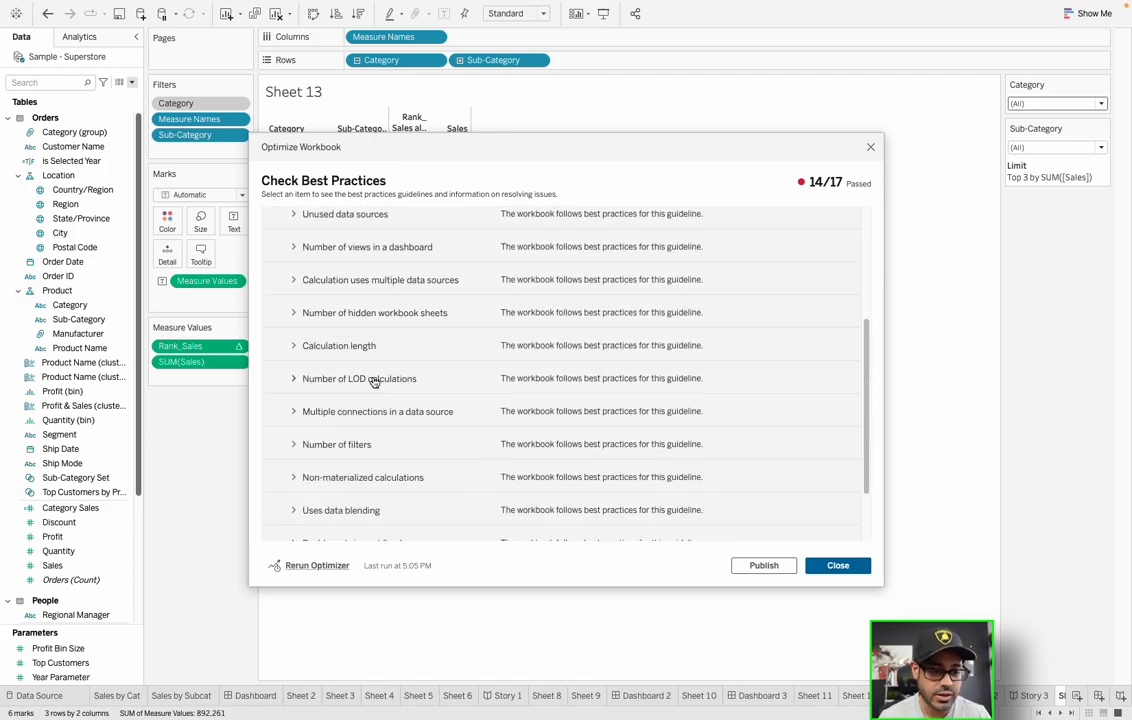
pyautogui.moveTo(376, 350)
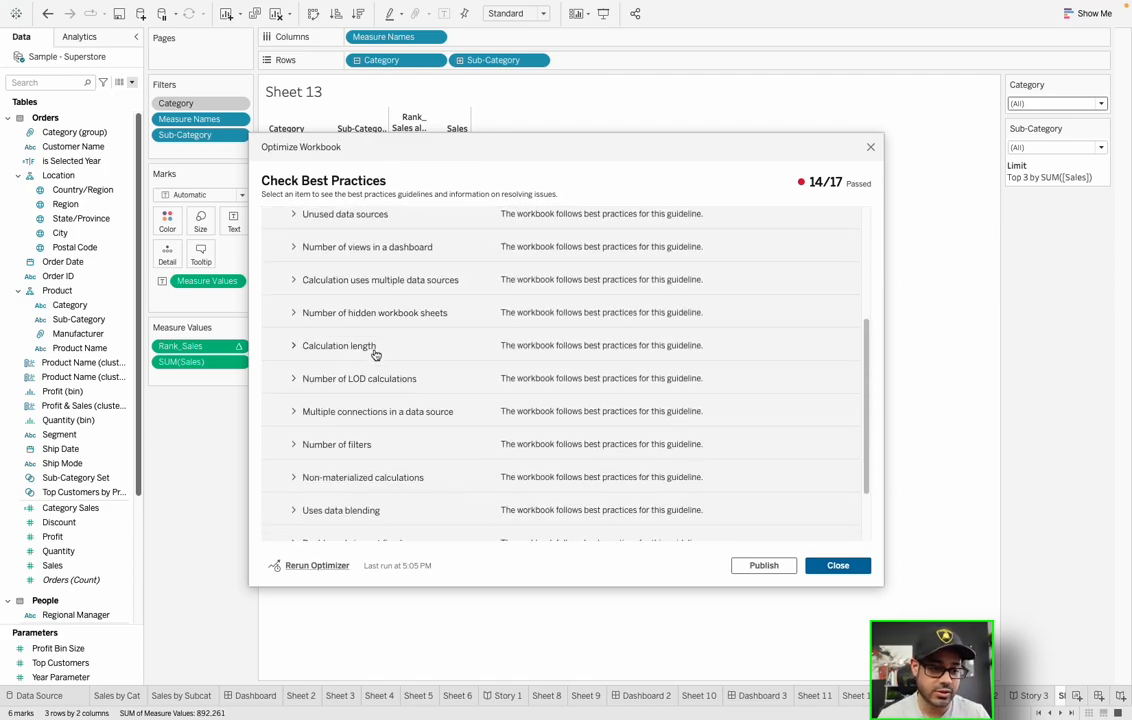
pyautogui.scroll(-3)
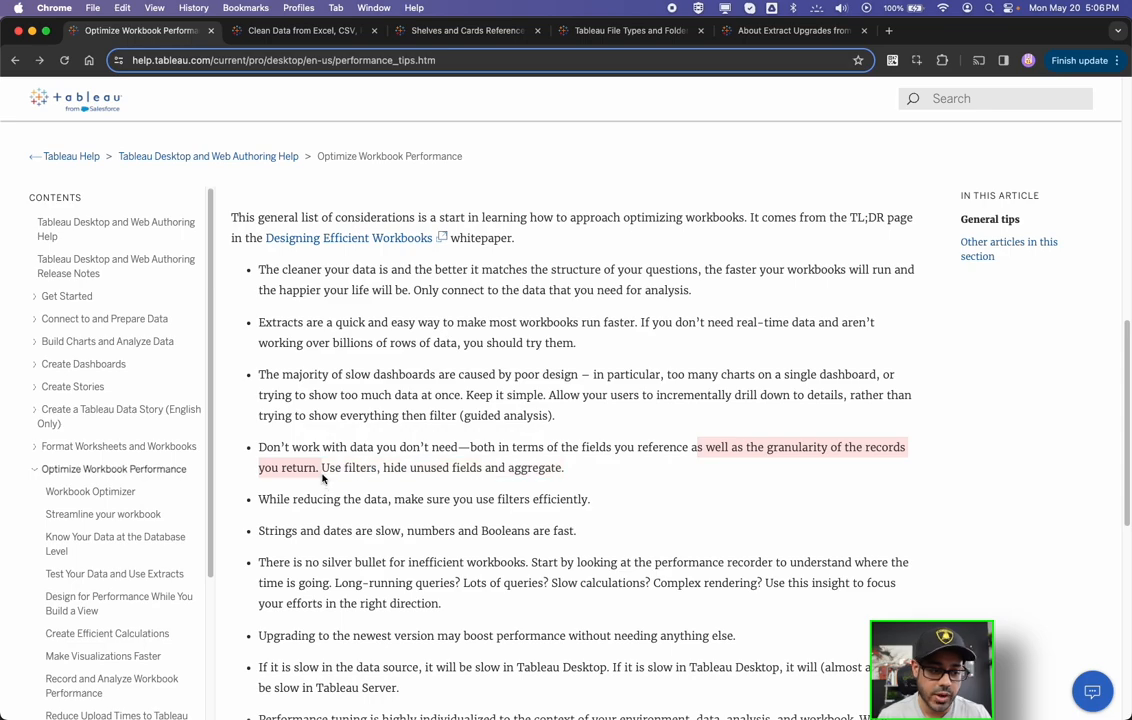
pyautogui.moveTo(322, 473)
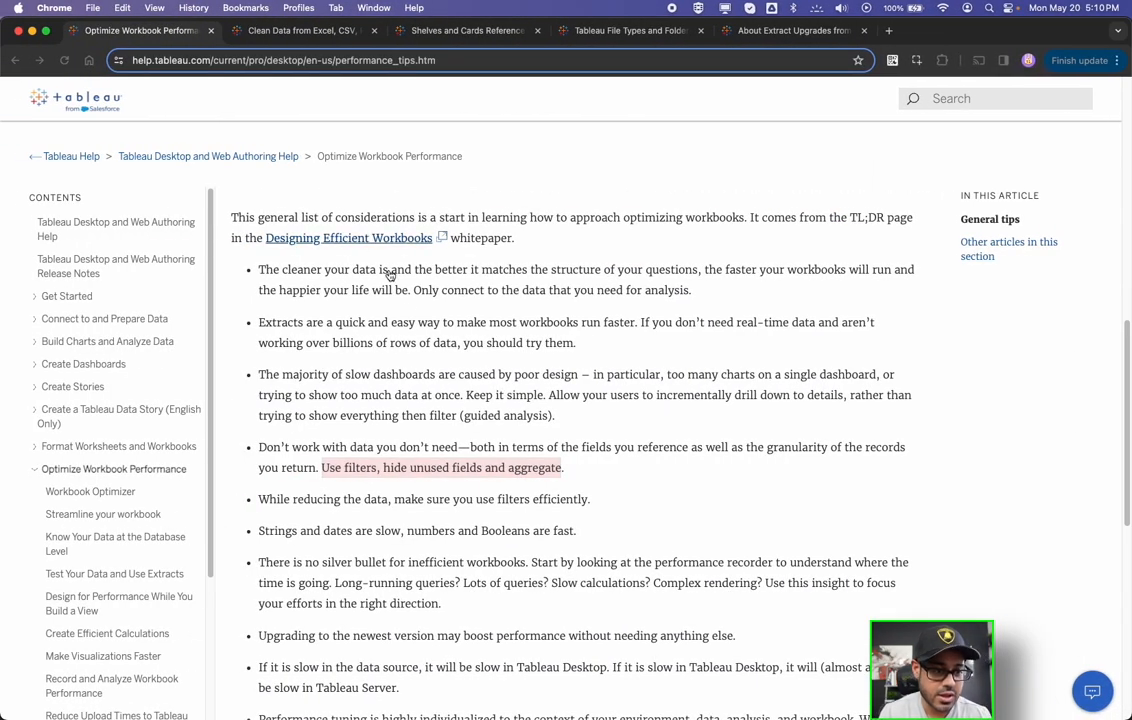
# Scroll the performance tips article down to Other articles in this section
pyautogui.scroll(-3)
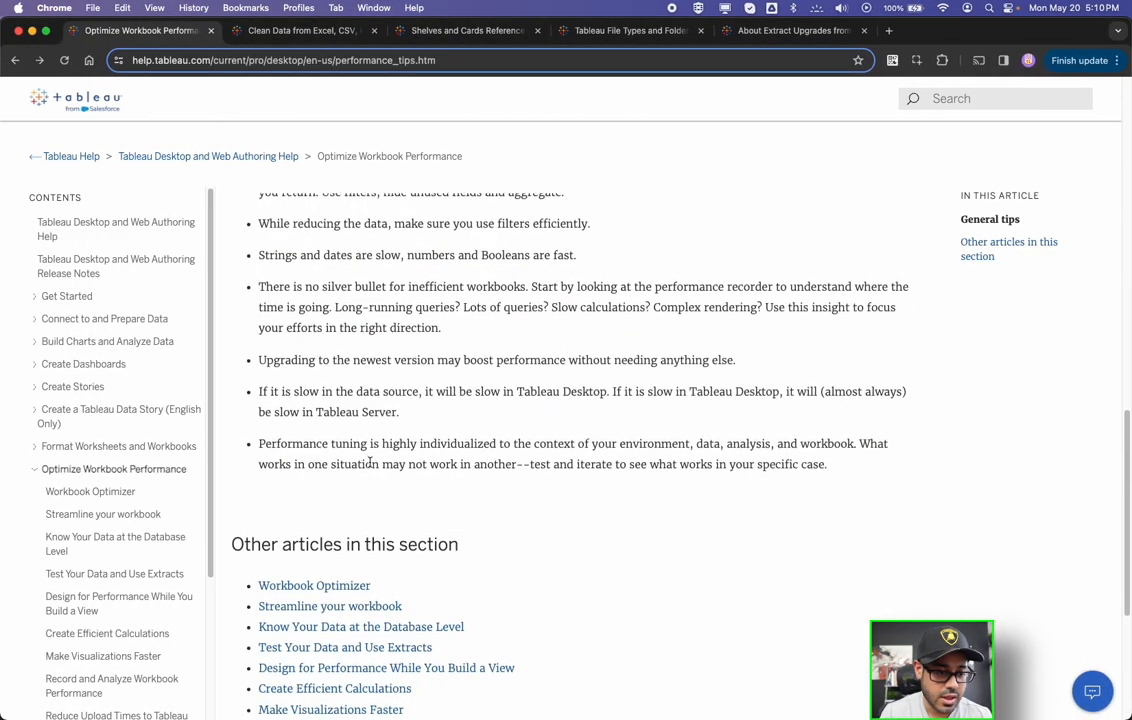
pyautogui.scroll(-3)
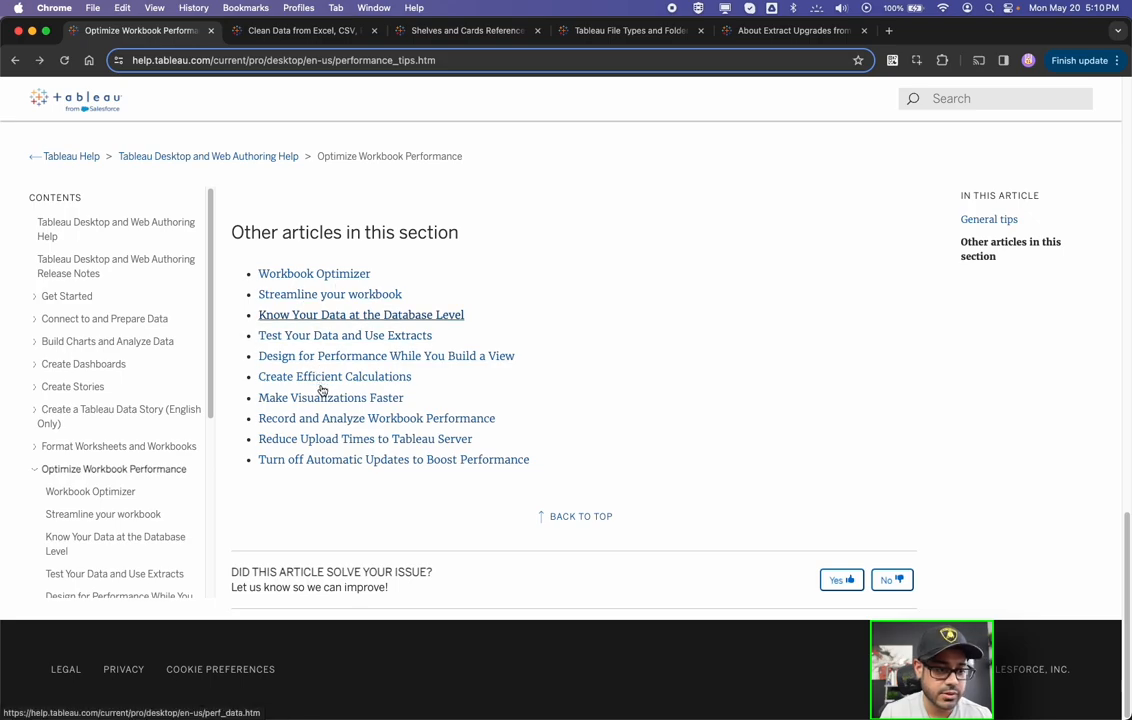
pyautogui.moveTo(326, 383)
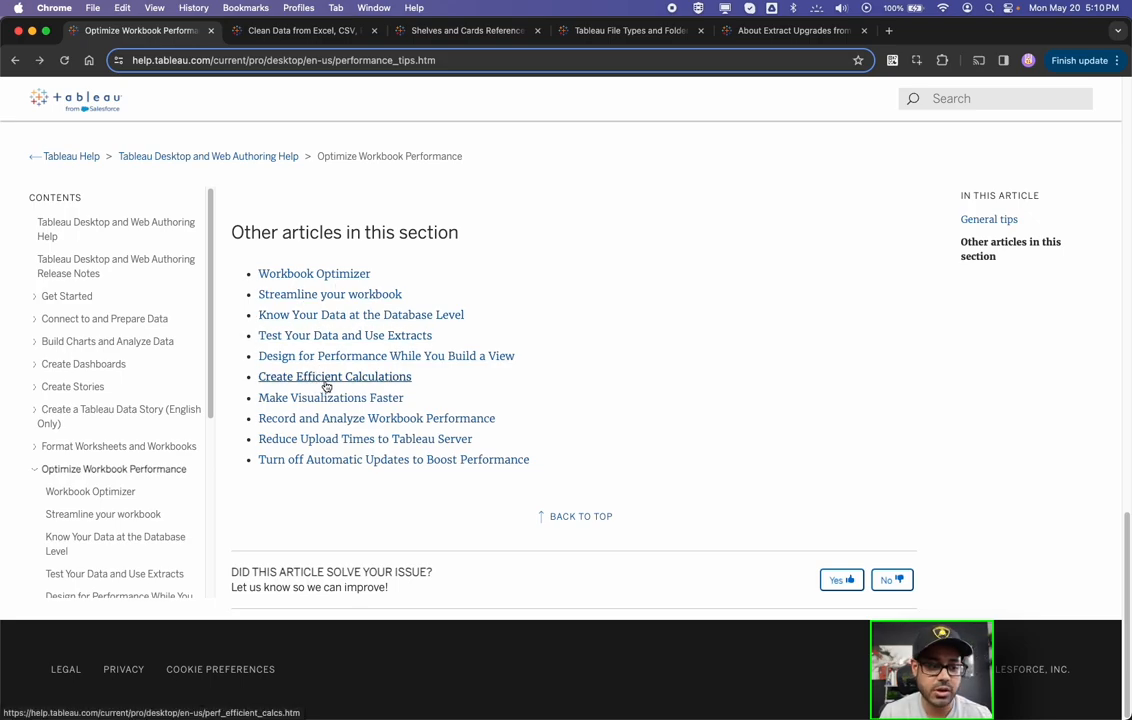
# Open Create Efficient Calculations and highlight its CASE logic statements tip
pyautogui.click(334, 376)
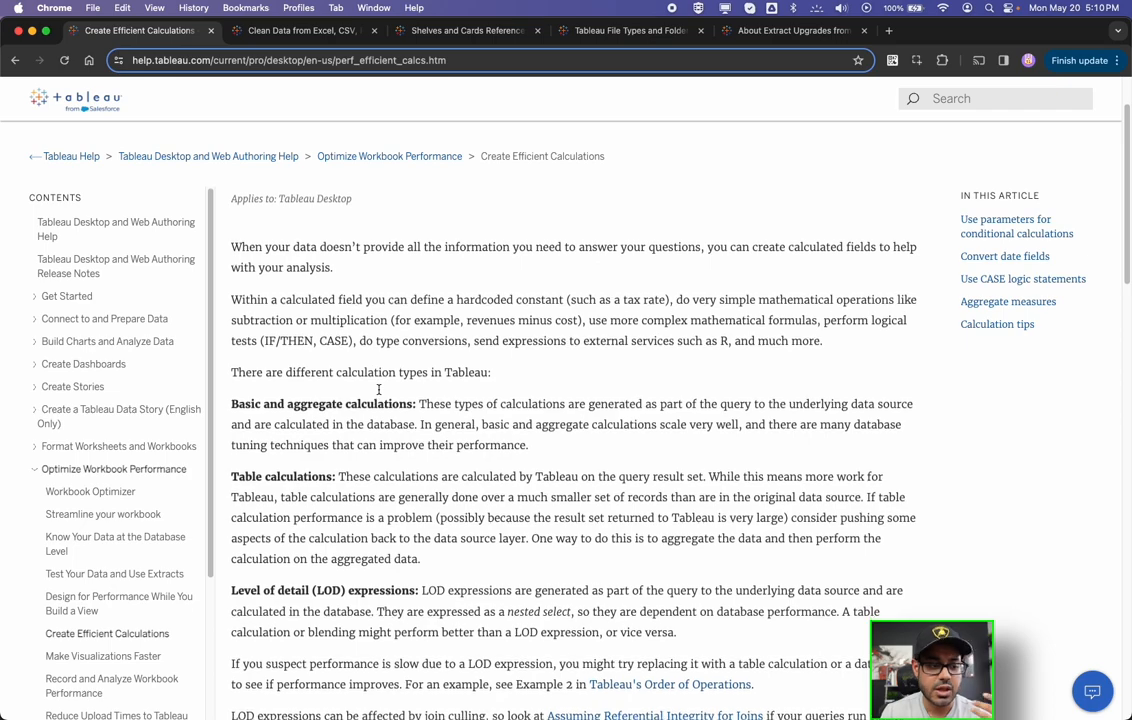
pyautogui.scroll(-3)
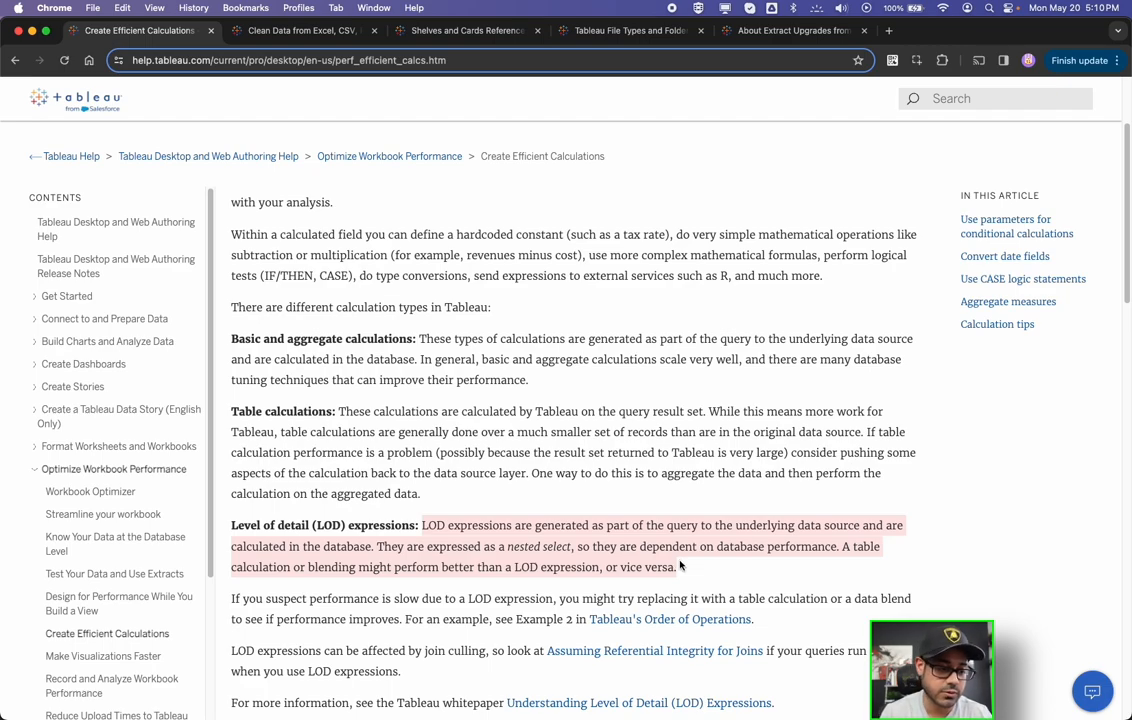
pyautogui.scroll(-3)
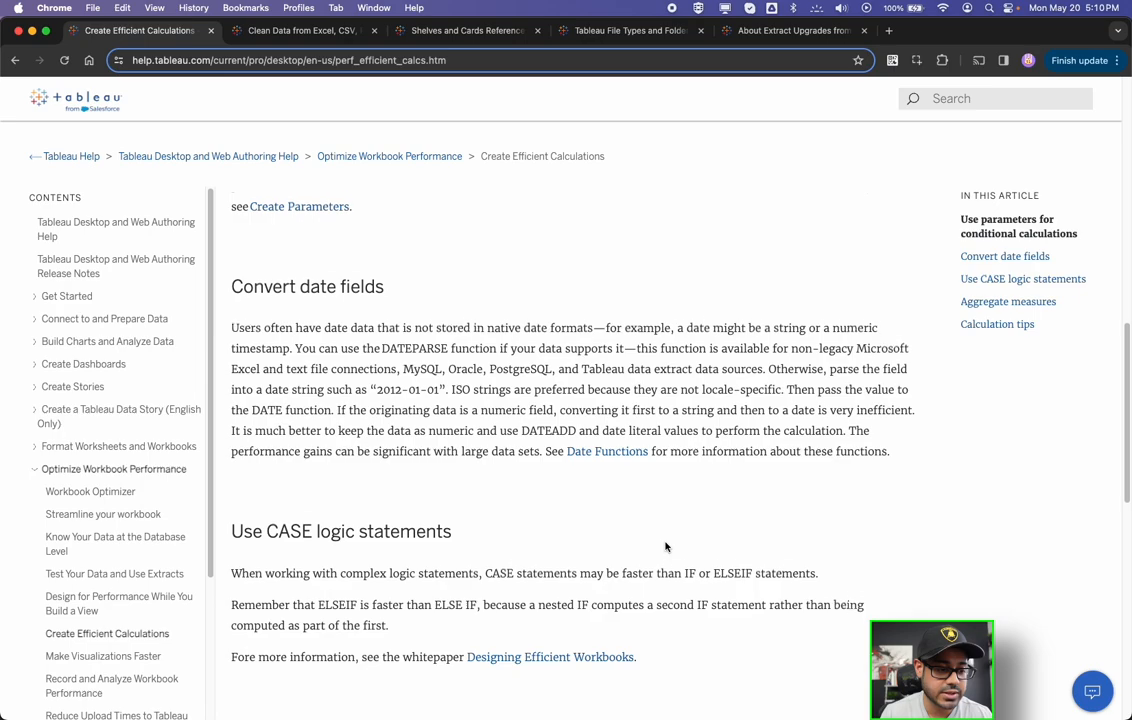
pyautogui.scroll(-3)
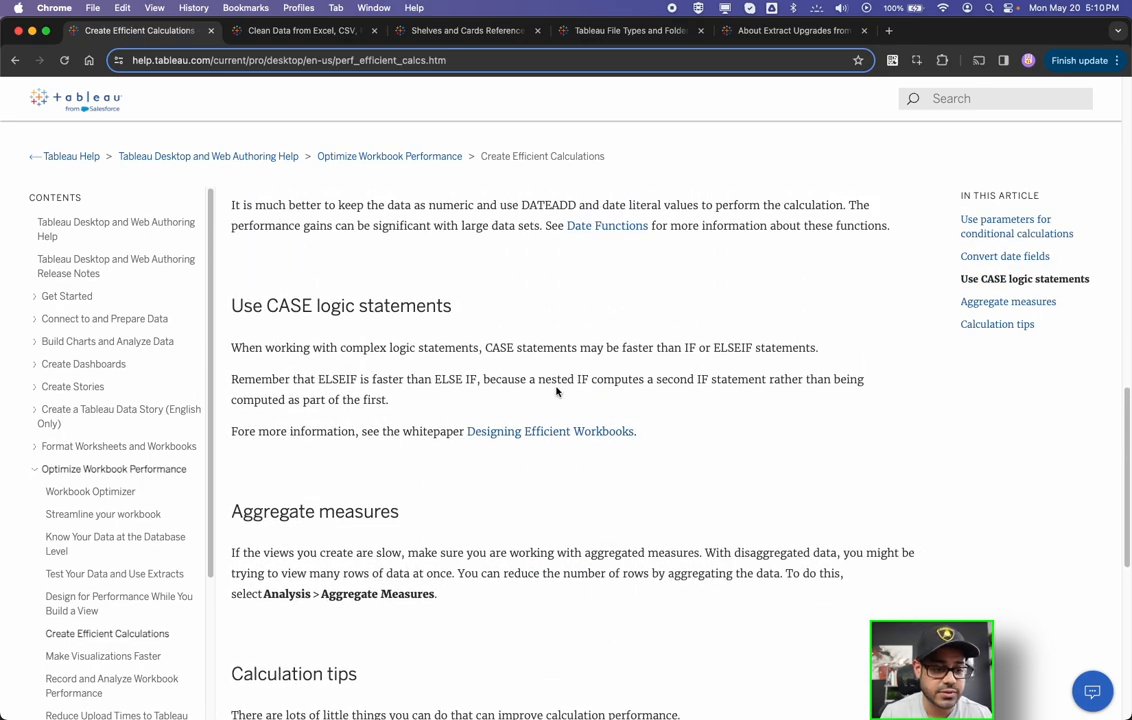
pyautogui.moveTo(483, 379); pyautogui.dragTo(645, 379)
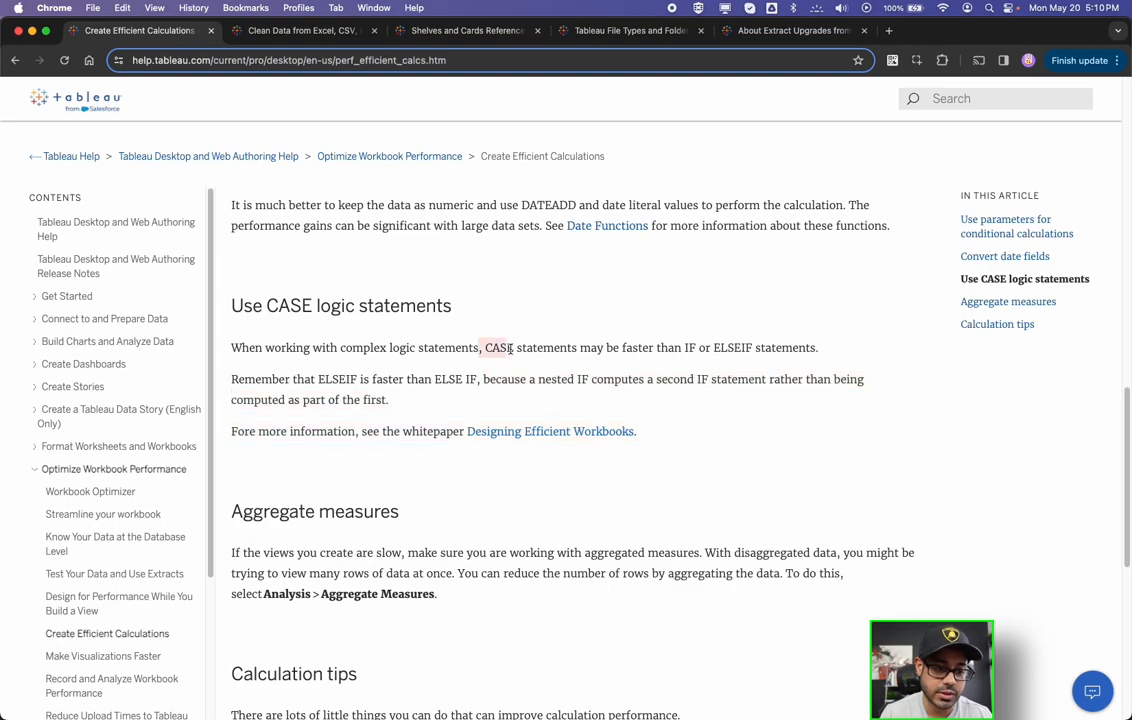
pyautogui.scroll(3)
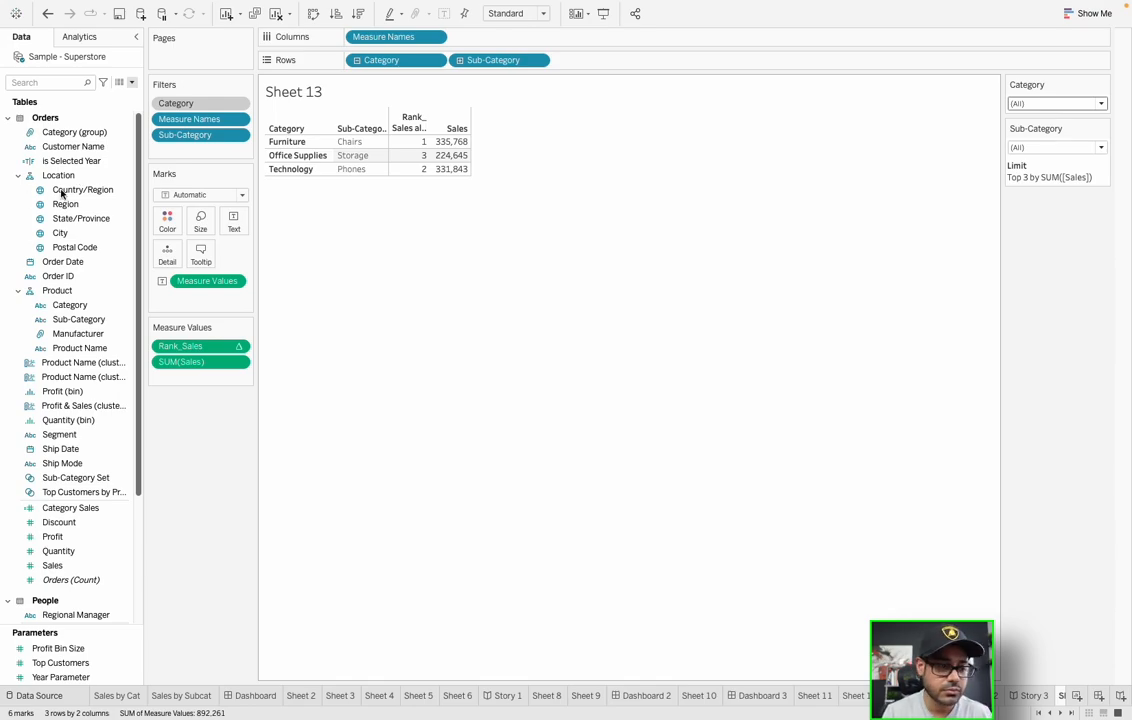
# Switch to Tableau Desktop to view Sheet 13's top-three sales table
pyautogui.click(35, 716)
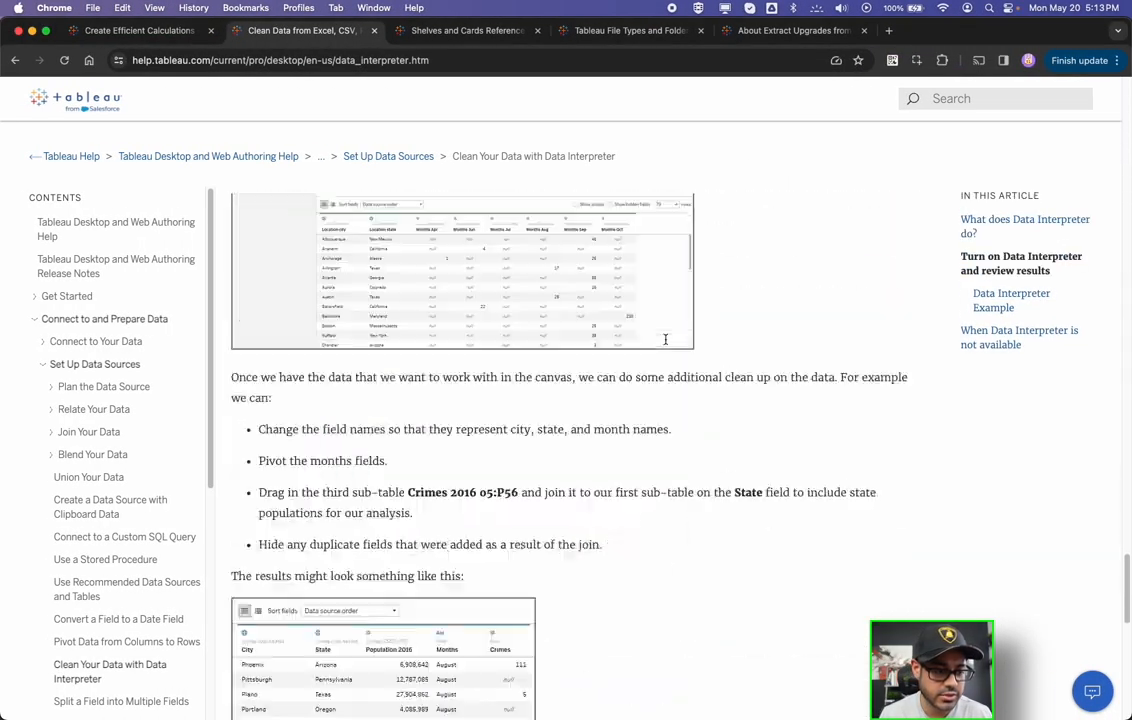
# Scroll through the Data Interpreter article to its unavailable-cases section
pyautogui.scroll(-3)
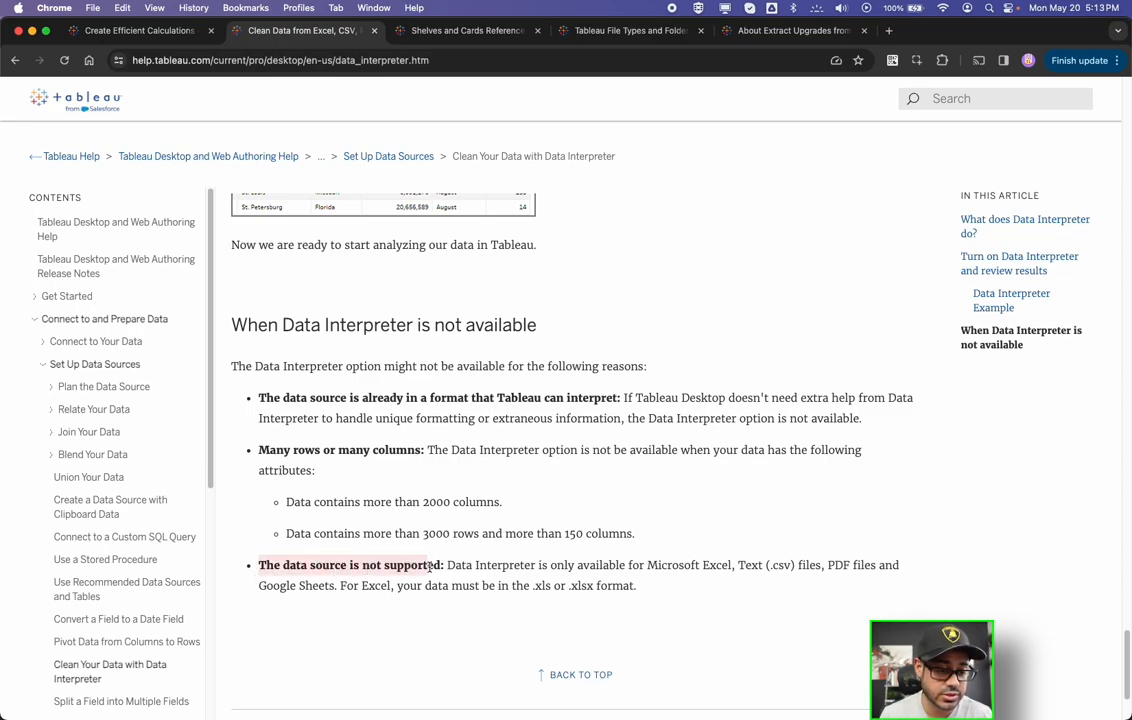
pyautogui.moveTo(440, 566)
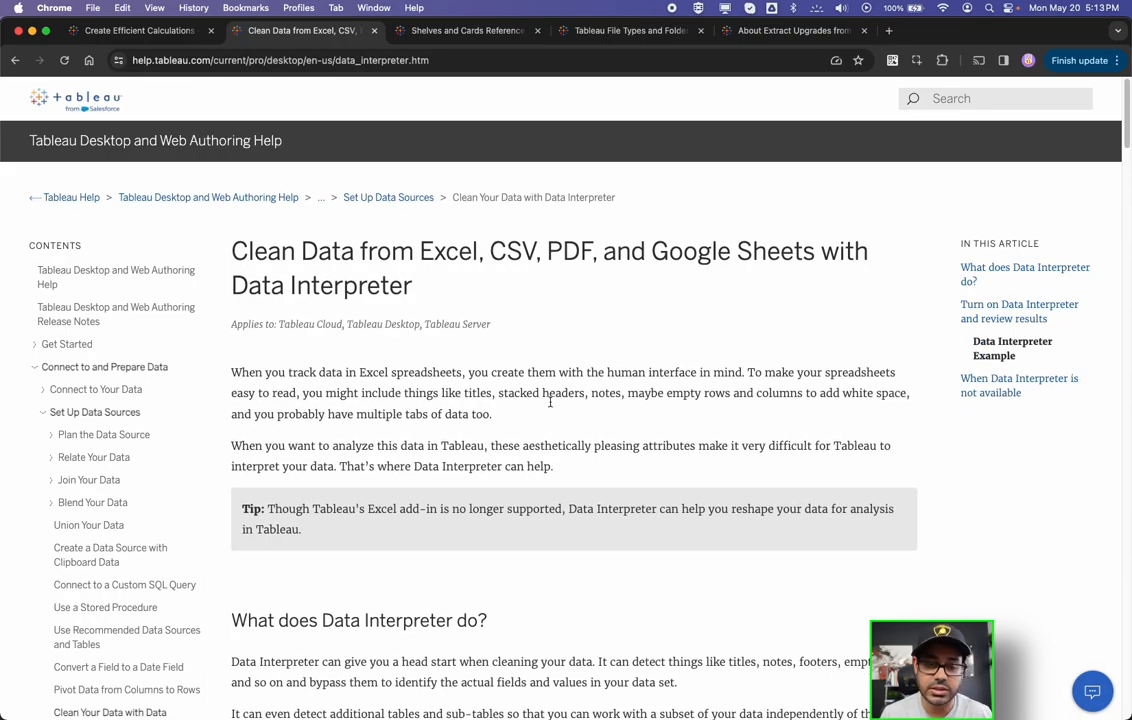
pyautogui.scroll(-3)
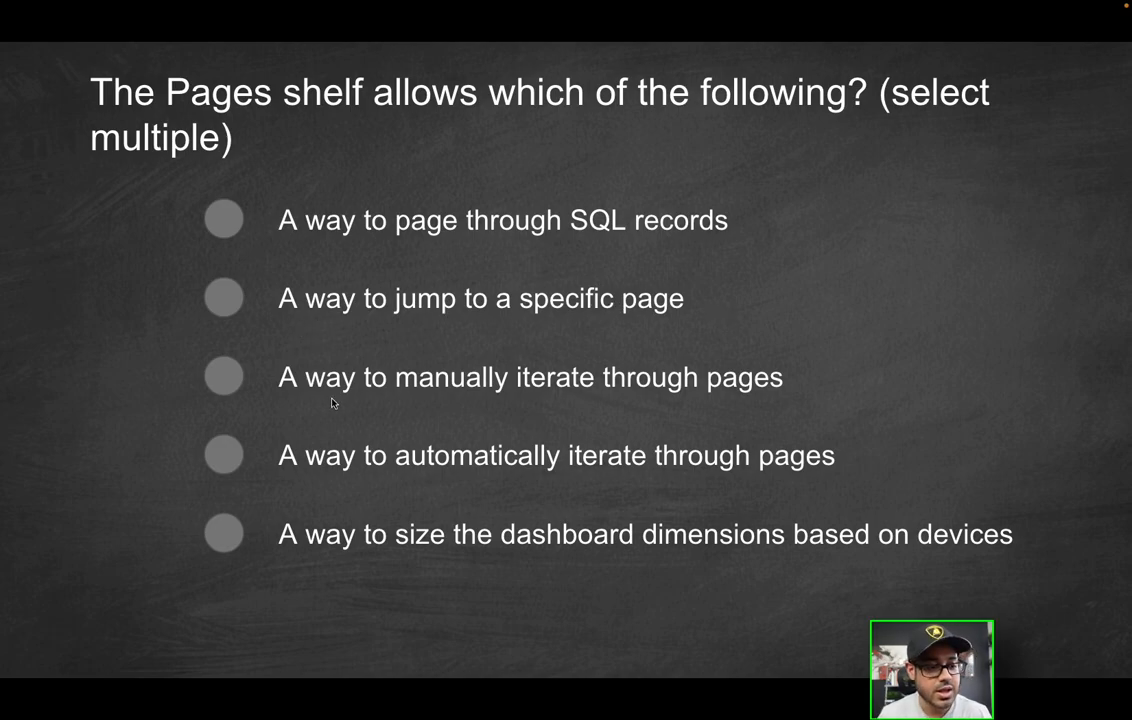
pyautogui.moveTo(466, 402)
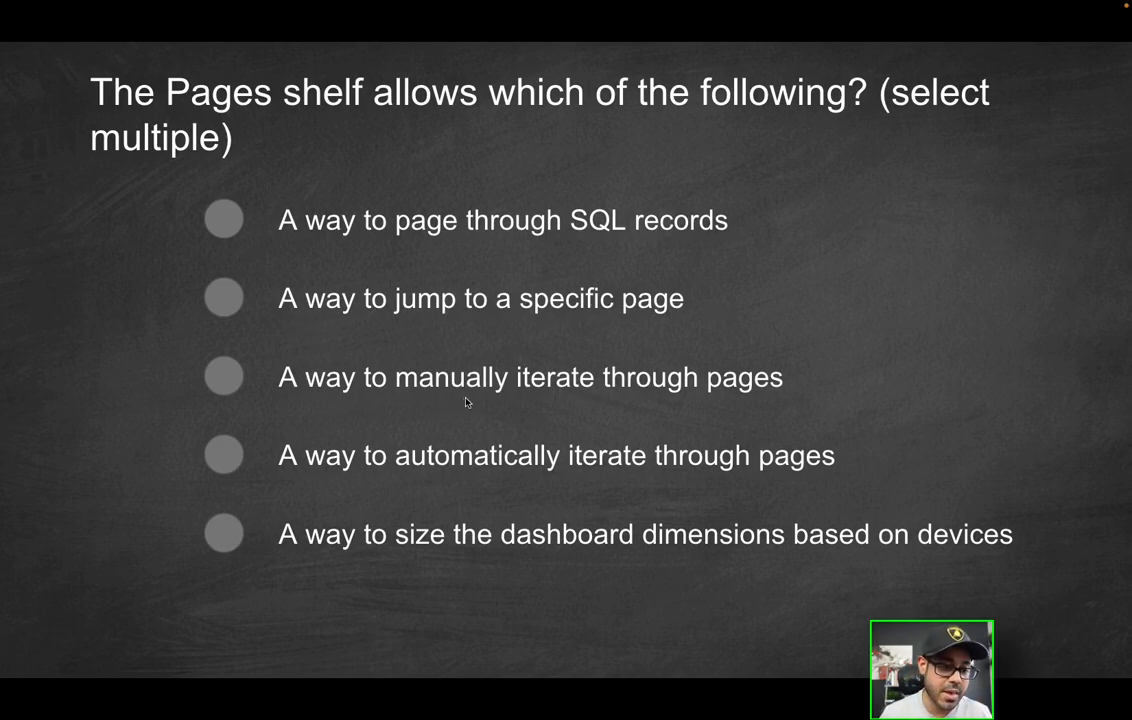
pyautogui.moveTo(420, 479)
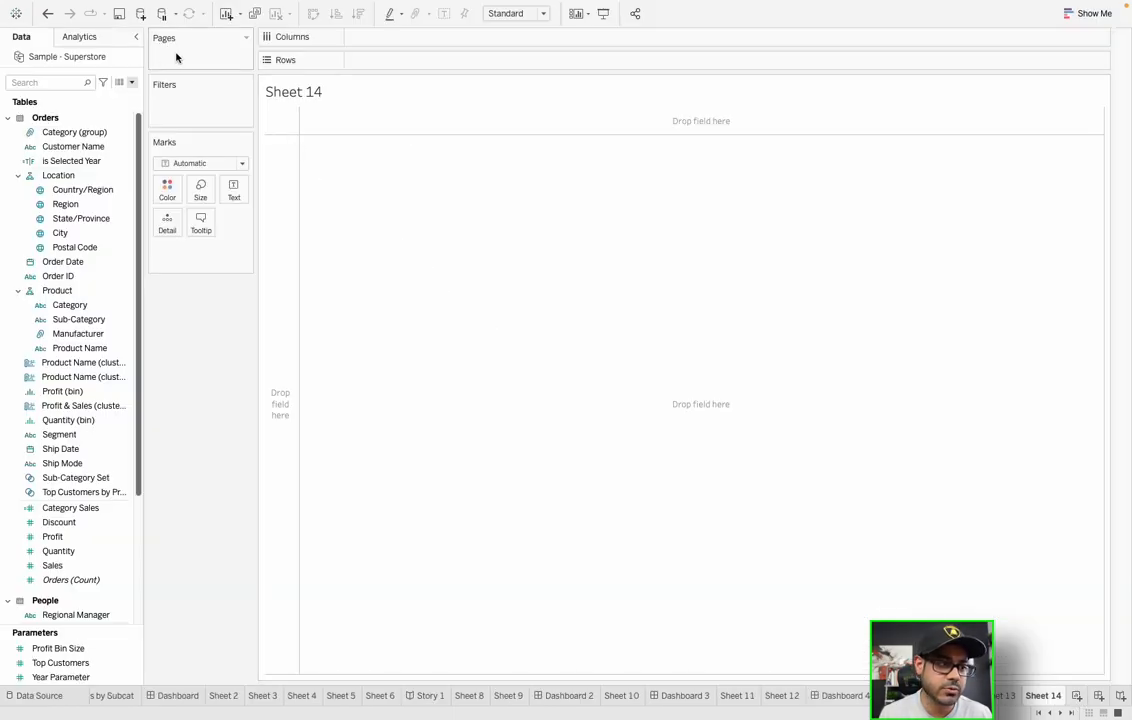
# Build Sheet 14 as sales by Category, paged by MONTH(Order Date)
pyautogui.click(70, 305)
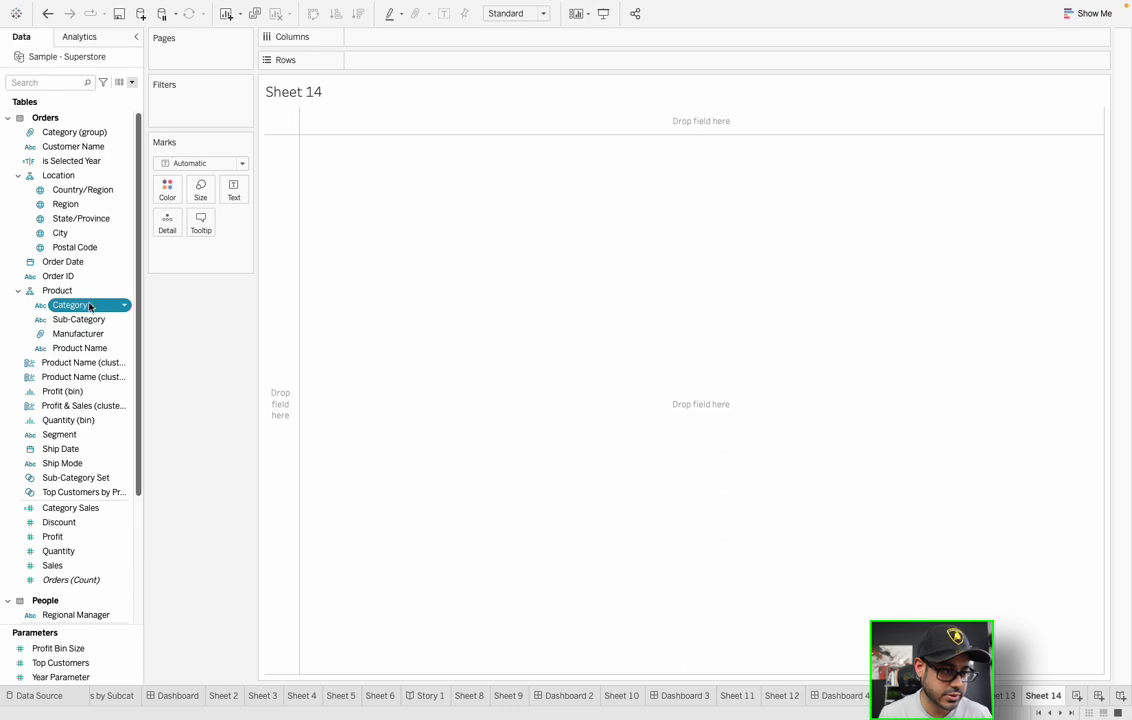
pyautogui.click(51, 565)
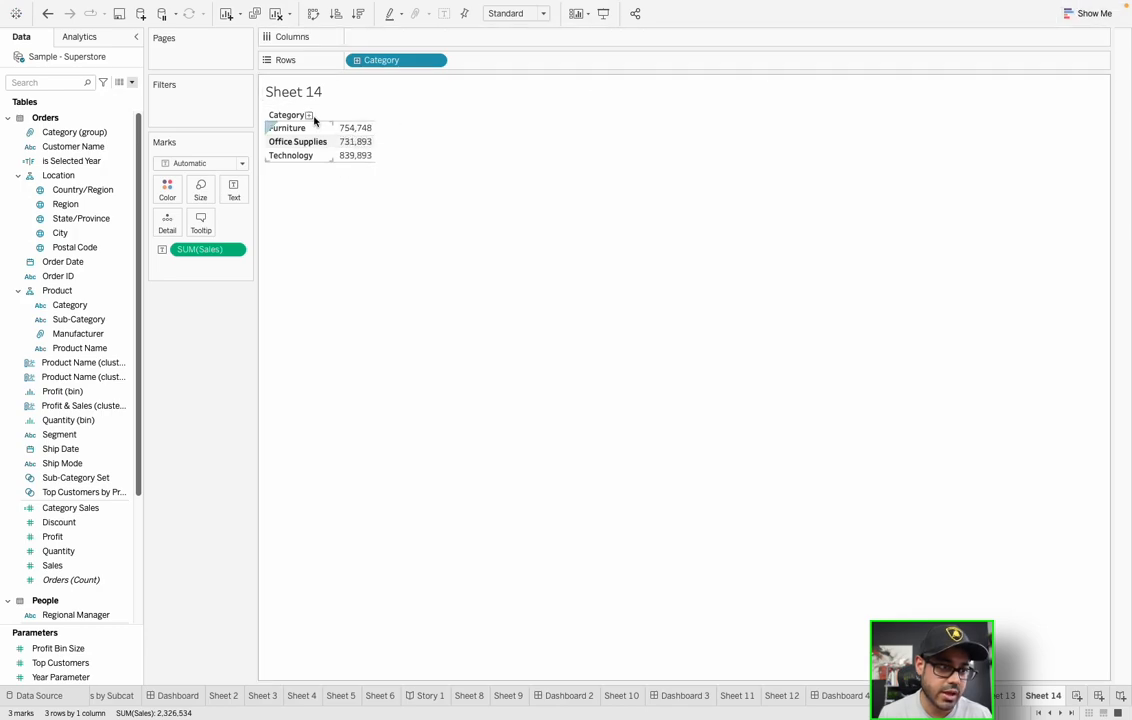
pyautogui.click(72, 161)
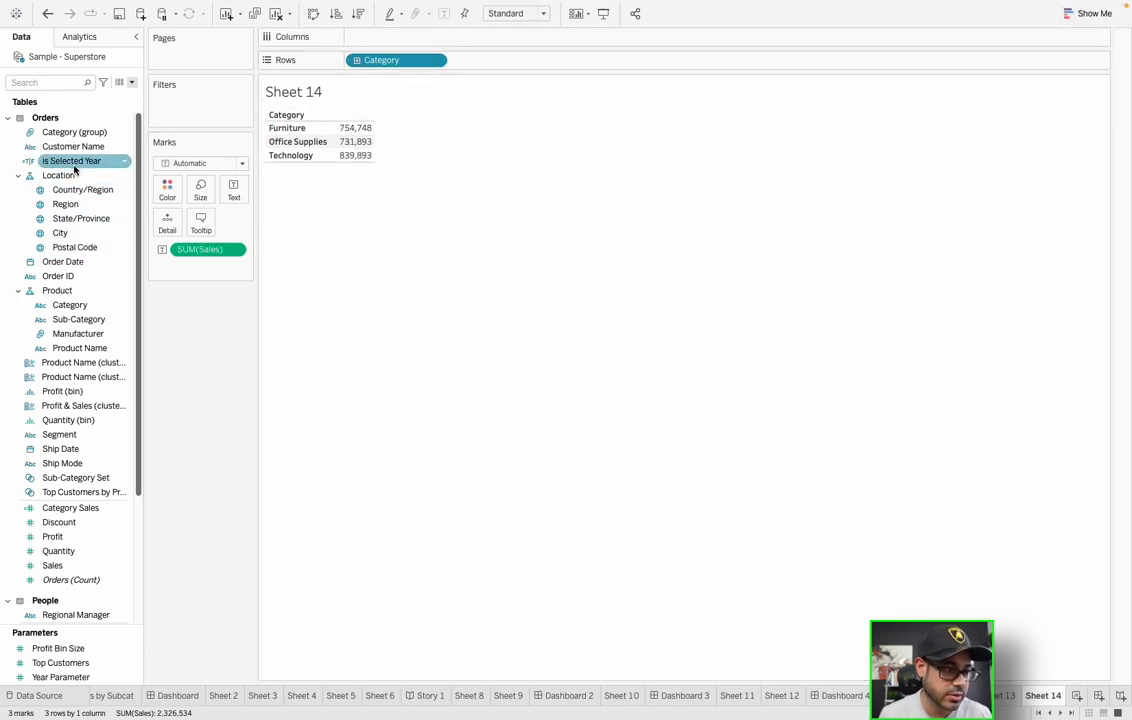
pyautogui.click(58, 276)
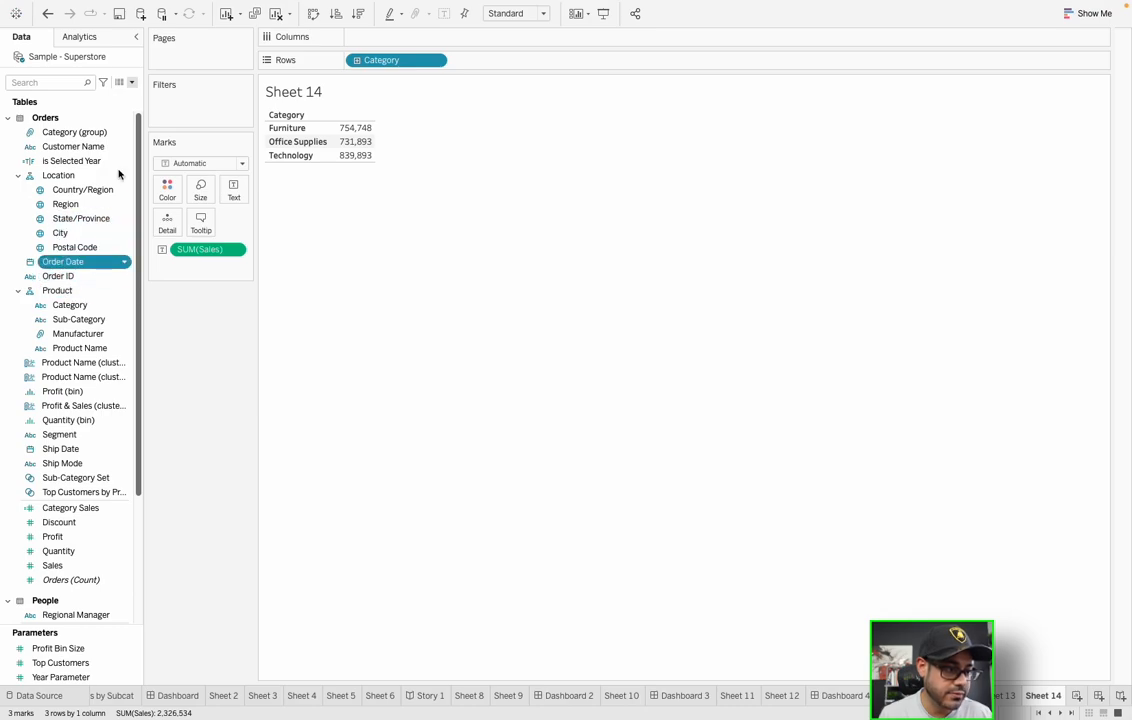
pyautogui.moveTo(63, 261); pyautogui.dragTo(197, 57)
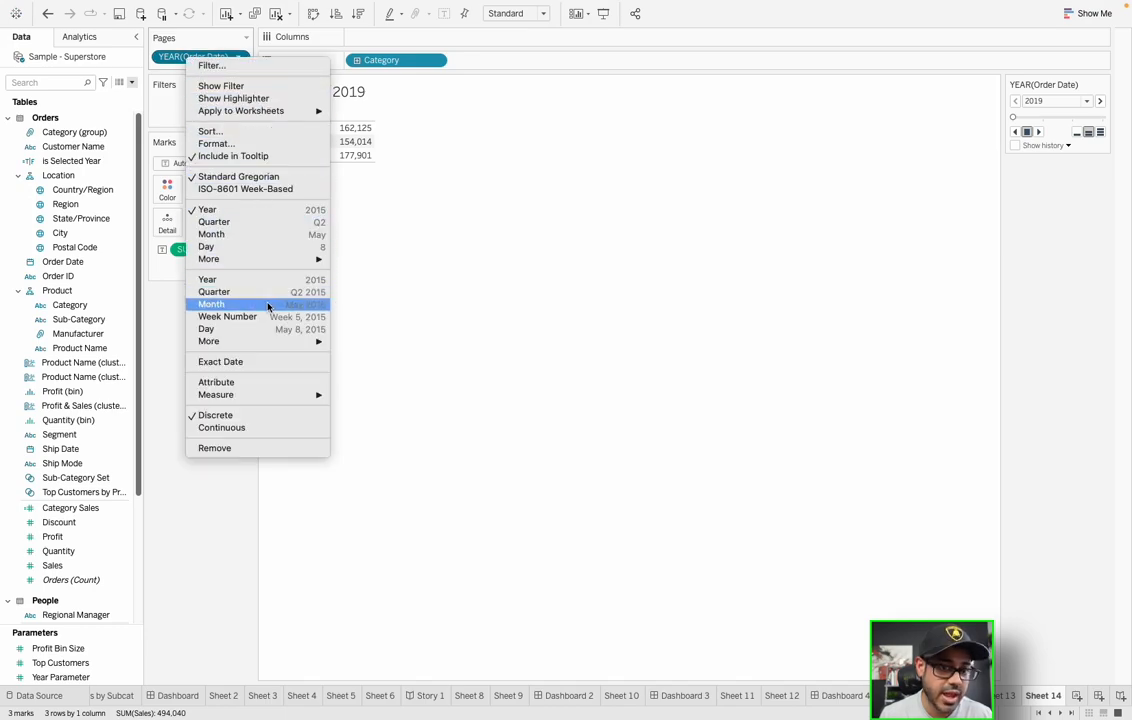
pyautogui.click(211, 304)
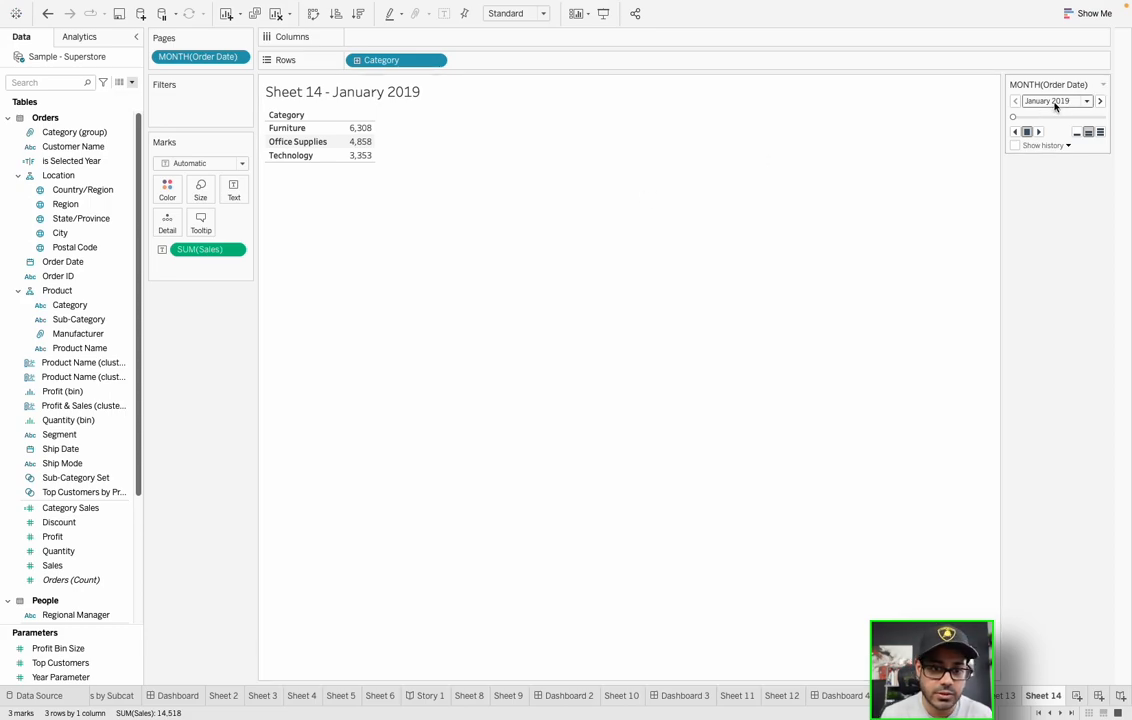
# Jump to May 2020, return to January 2019, and step forward five months
pyautogui.click(1087, 100)
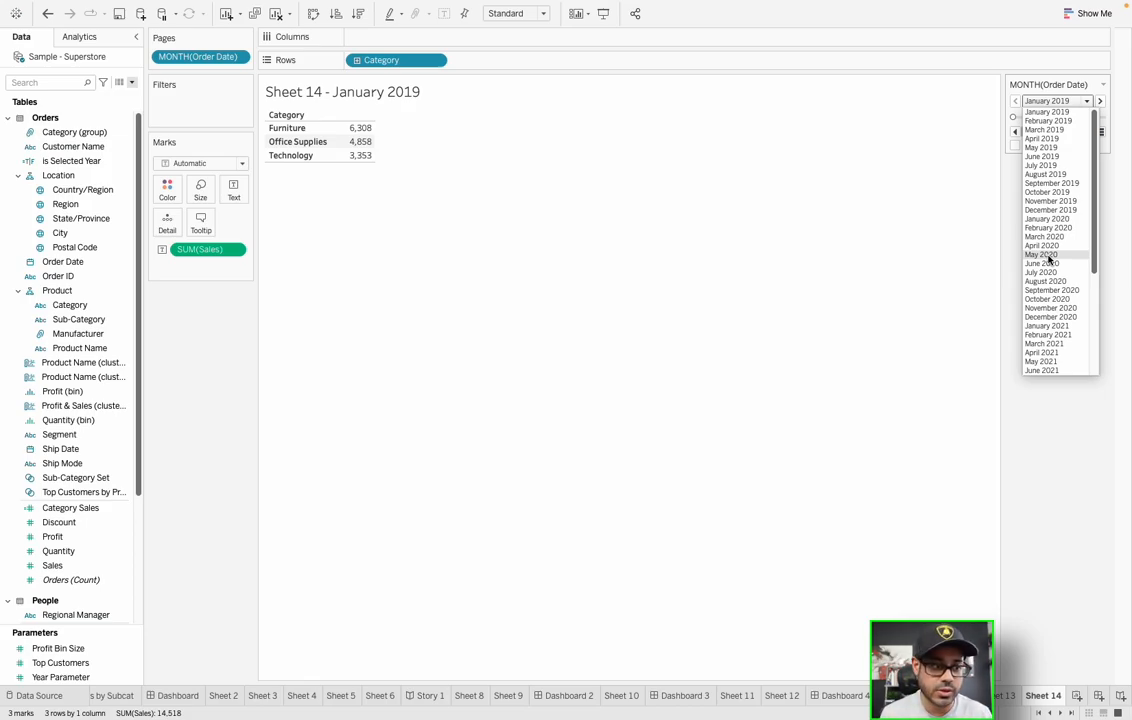
pyautogui.click(1036, 255)
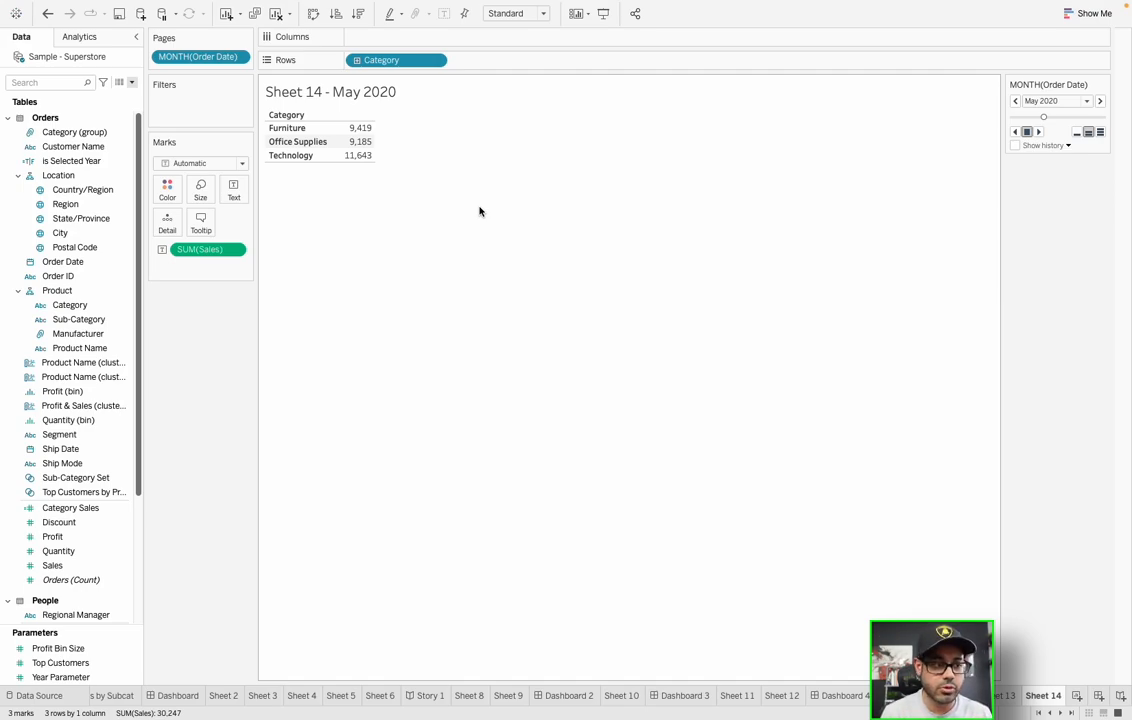
pyautogui.moveTo(907, 187)
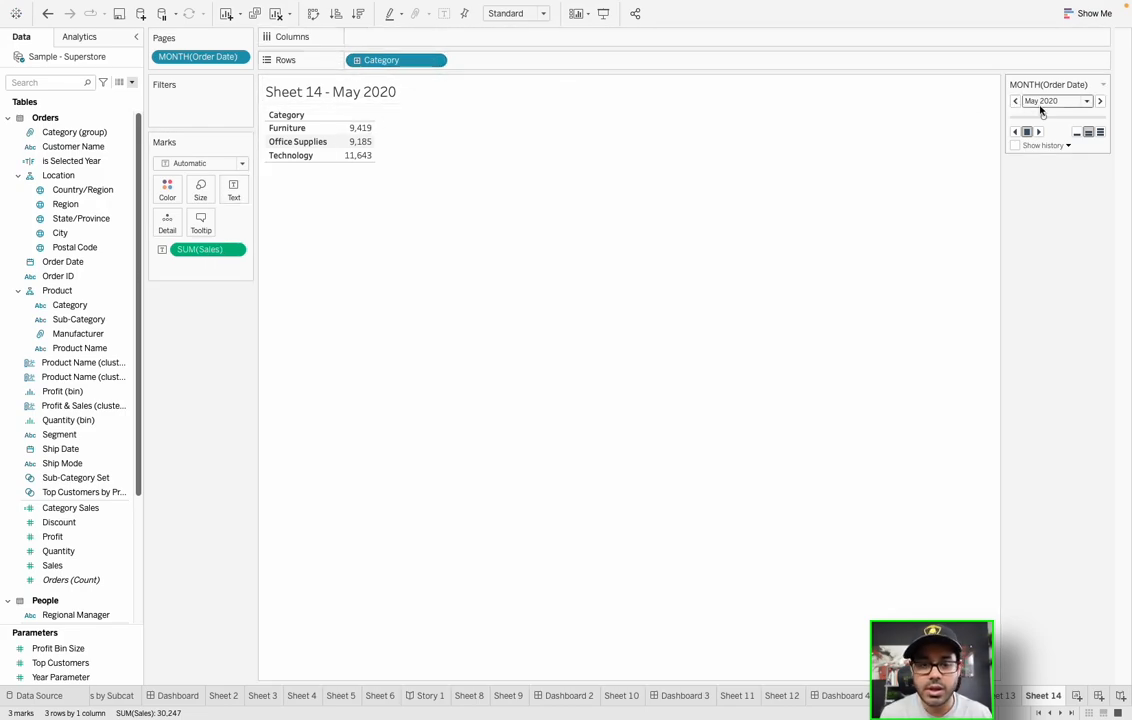
pyautogui.click(1086, 100)
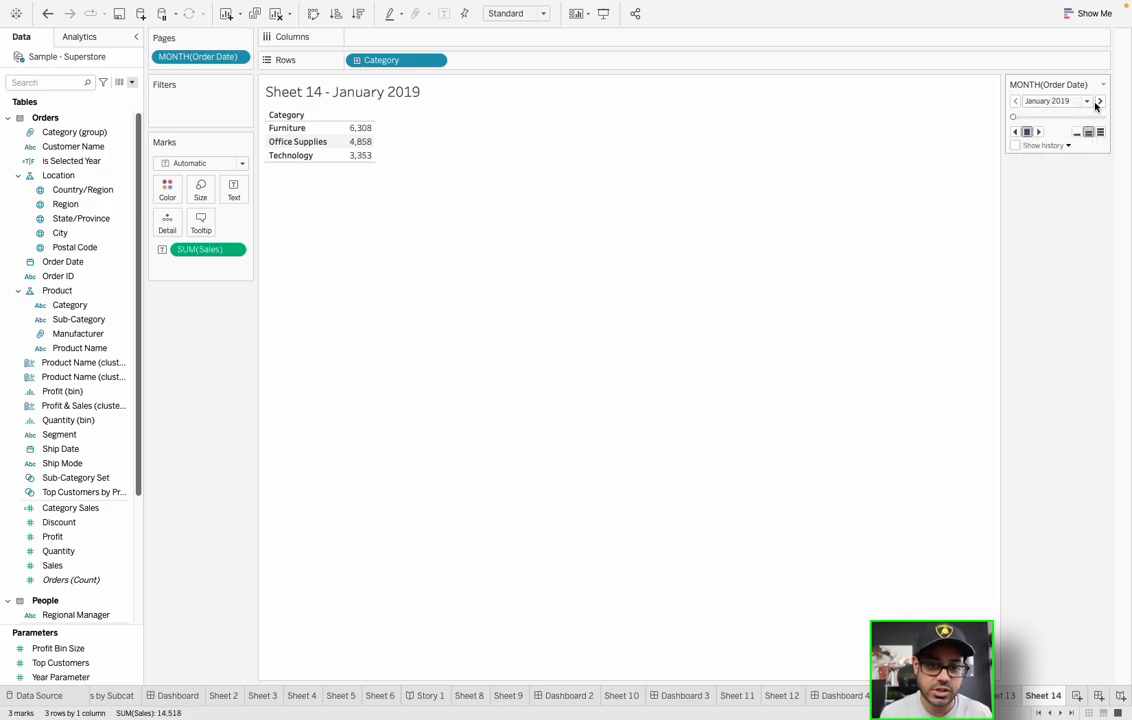
pyautogui.click(1098, 102)
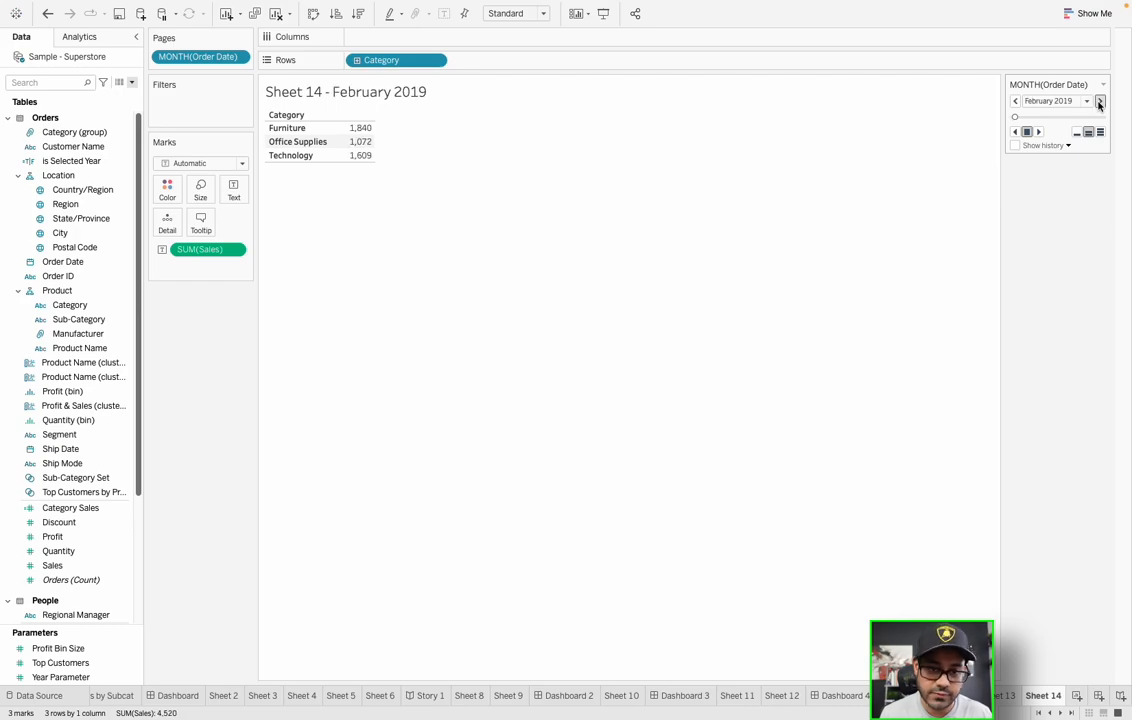
pyautogui.click(1100, 101)
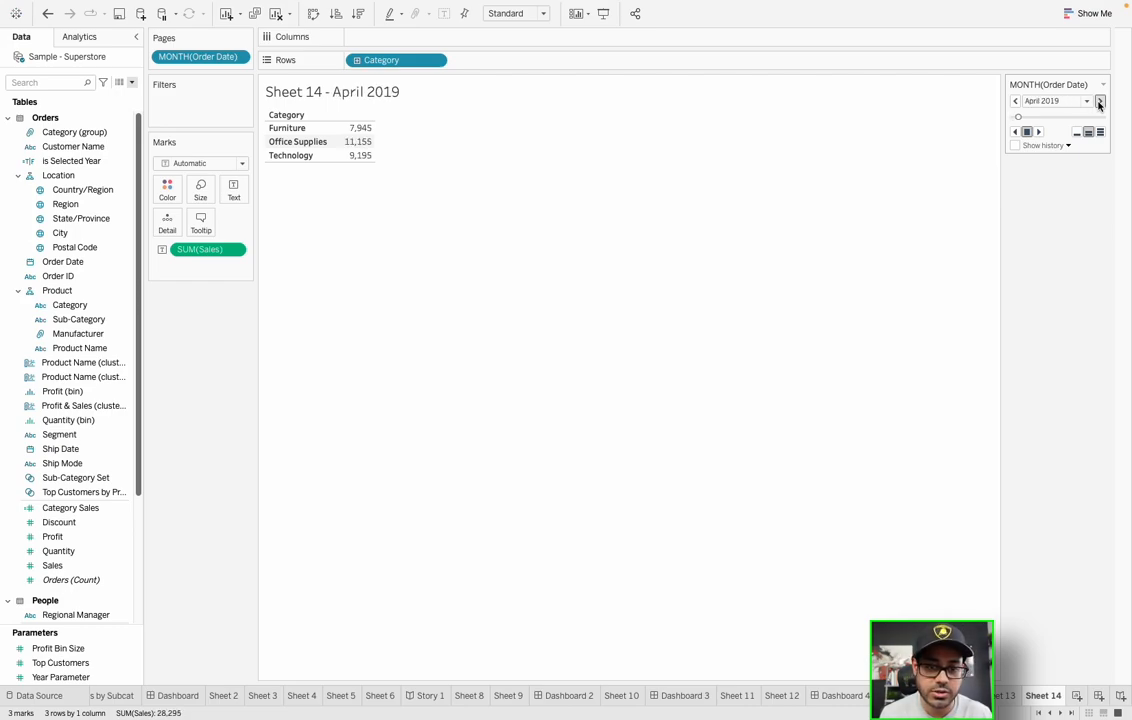
pyautogui.click(1099, 101)
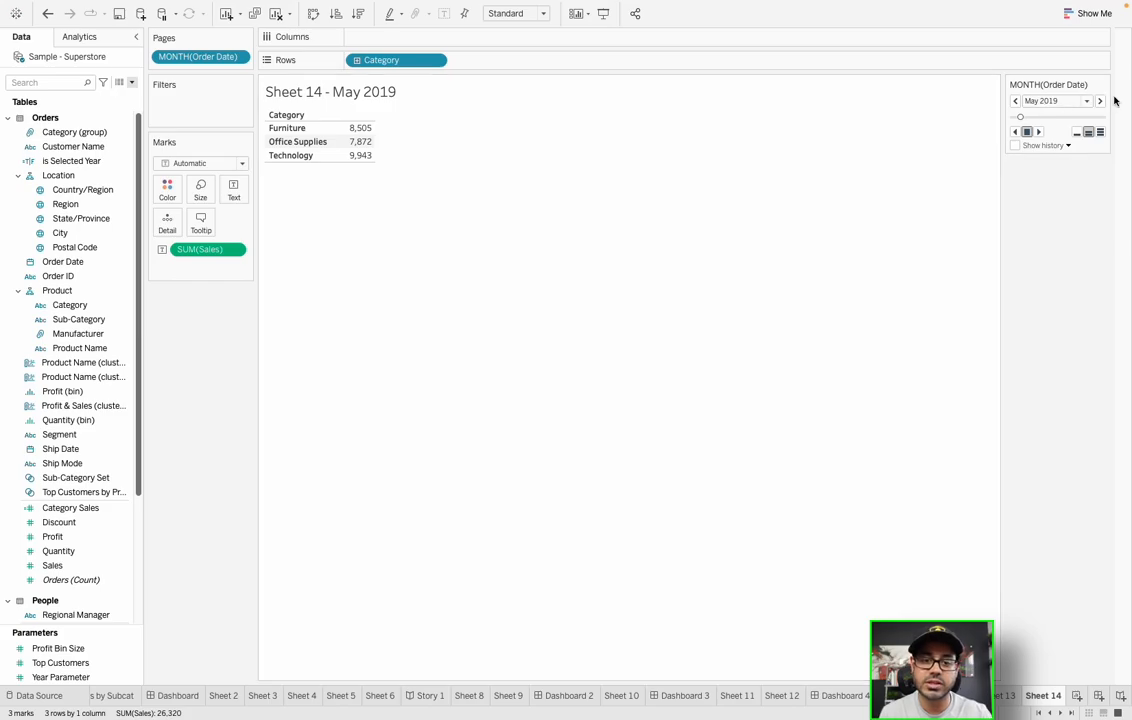
pyautogui.click(1099, 101)
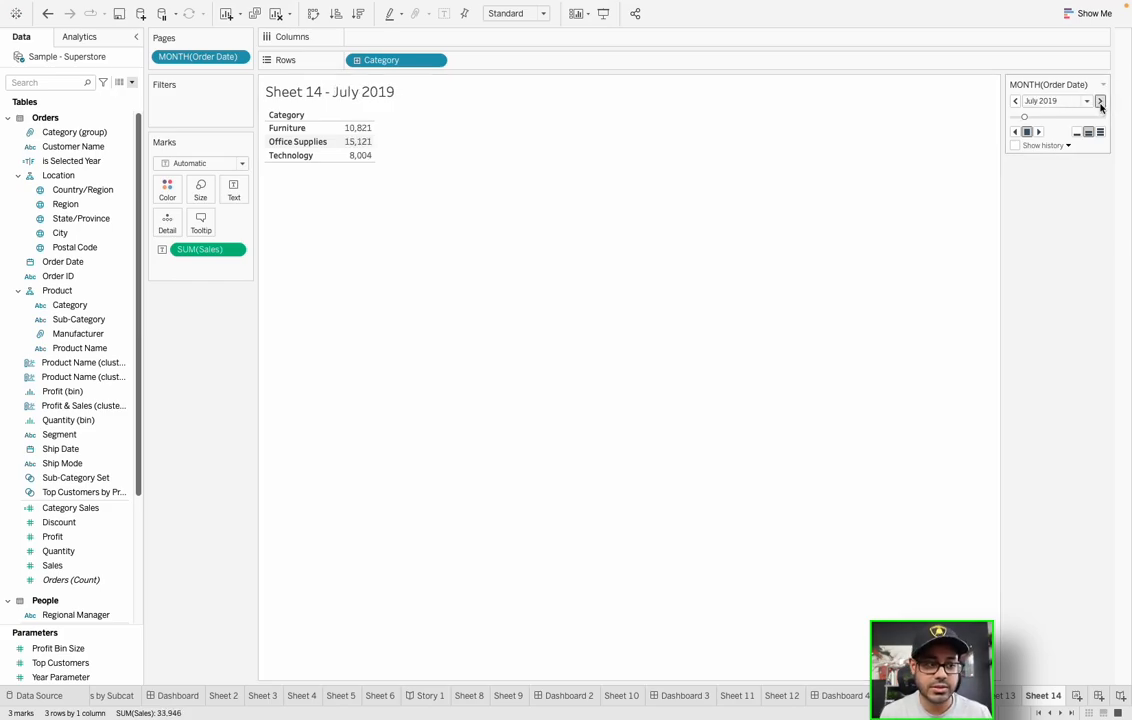
pyautogui.click(1100, 101)
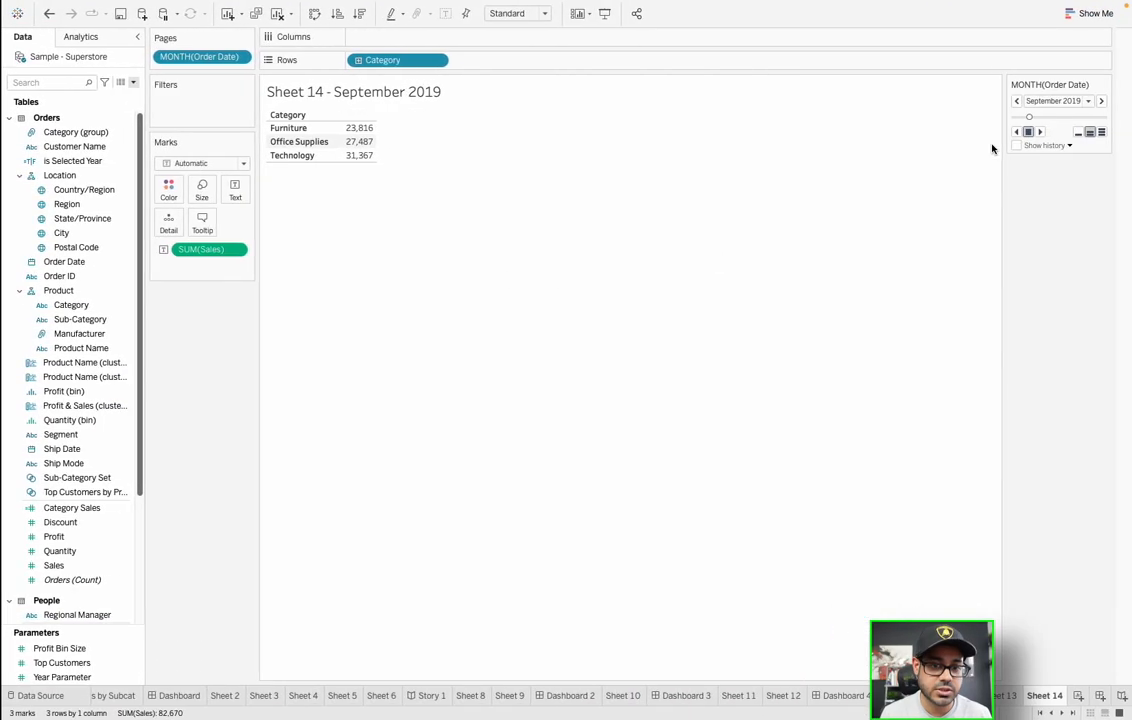
# Jump to September 2022 and step through months to October 2022
pyautogui.click(1088, 101)
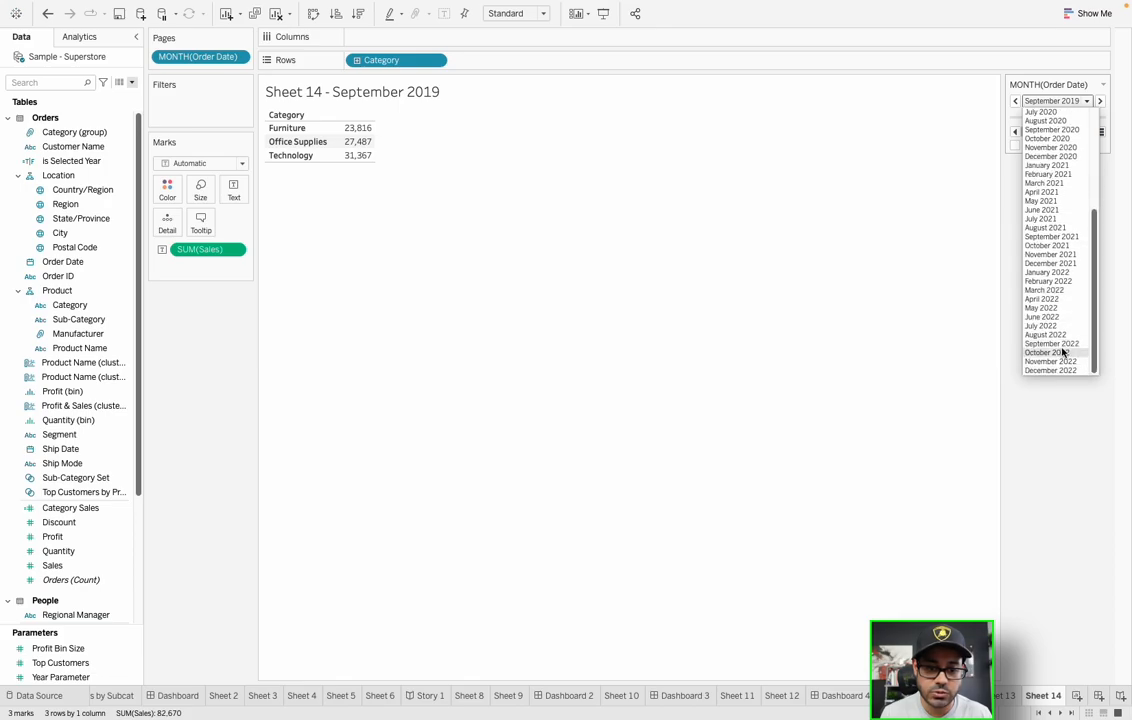
pyautogui.click(1049, 343)
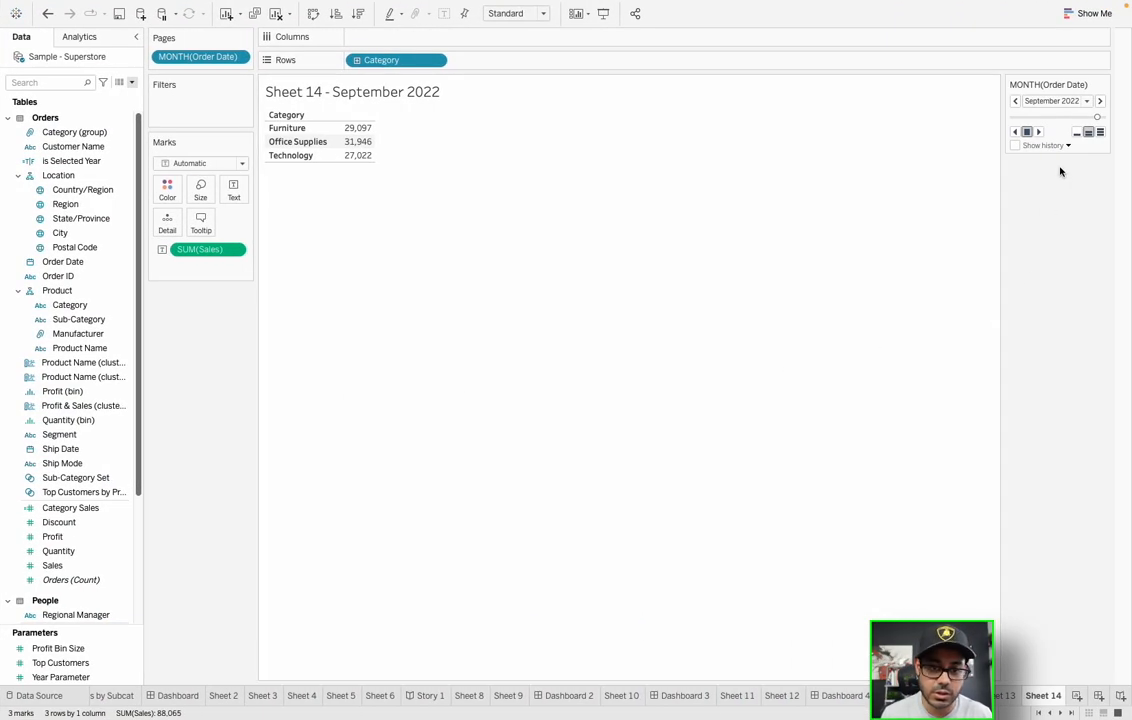
pyautogui.click(1099, 101)
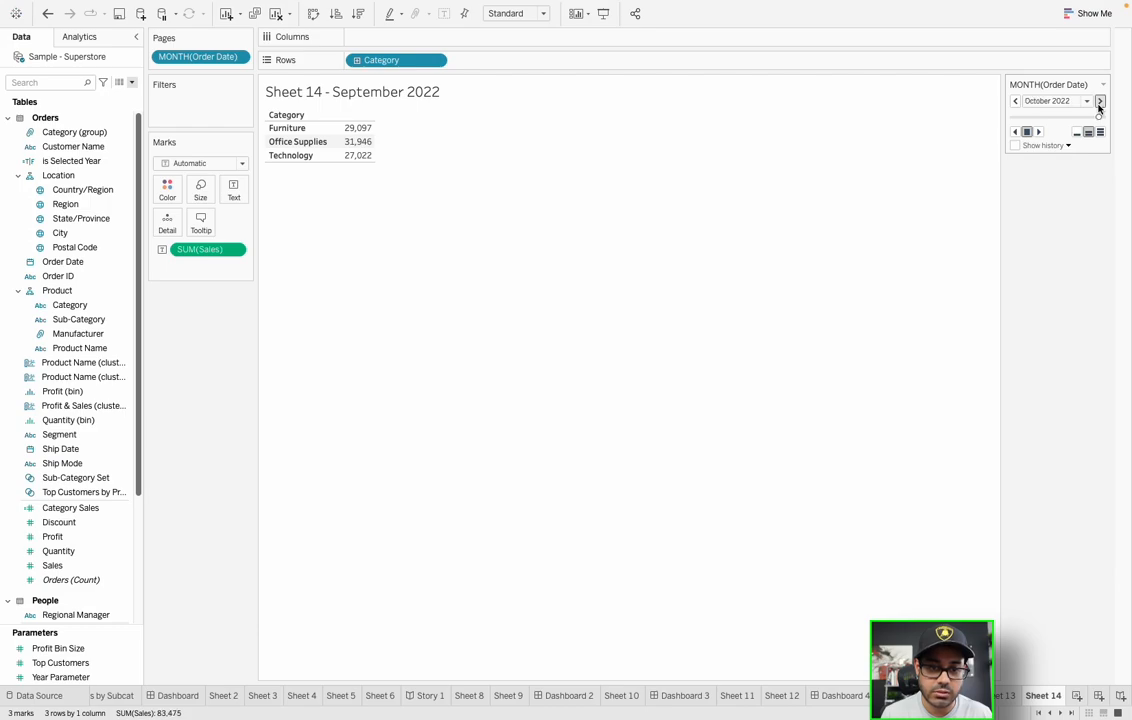
pyautogui.click(1105, 101)
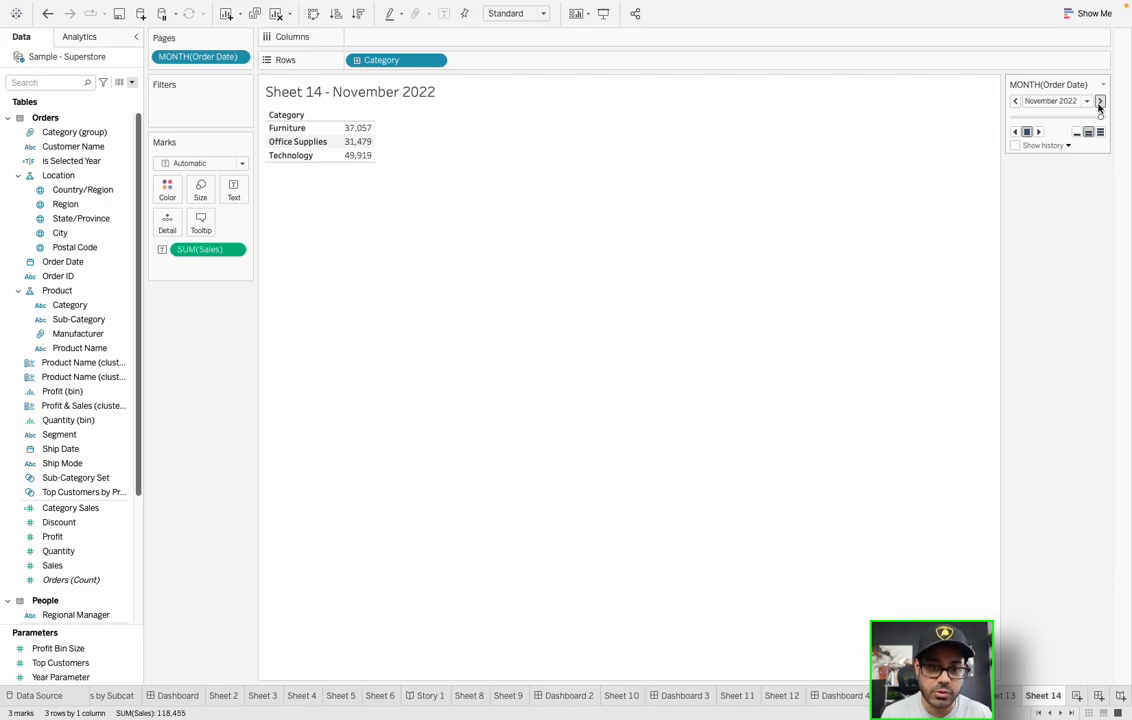
pyautogui.click(1100, 101)
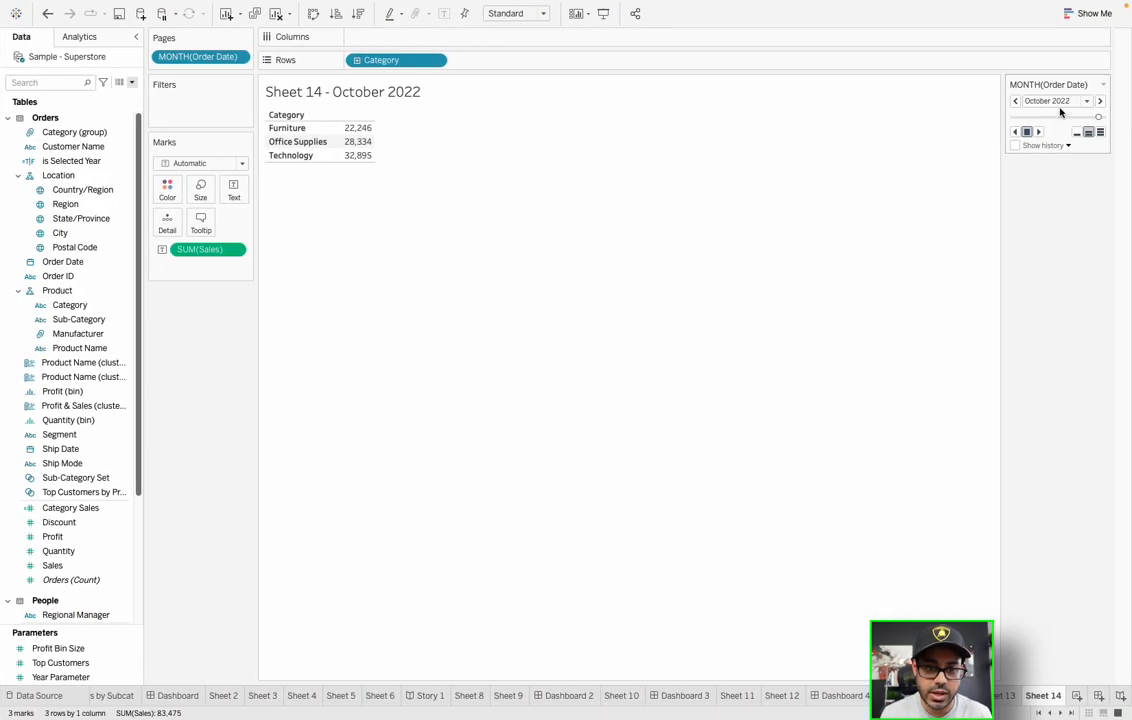
# Choose January 2020 in the page dropdown and open the MONTH(Order Date) pill menu
pyautogui.click(1085, 100)
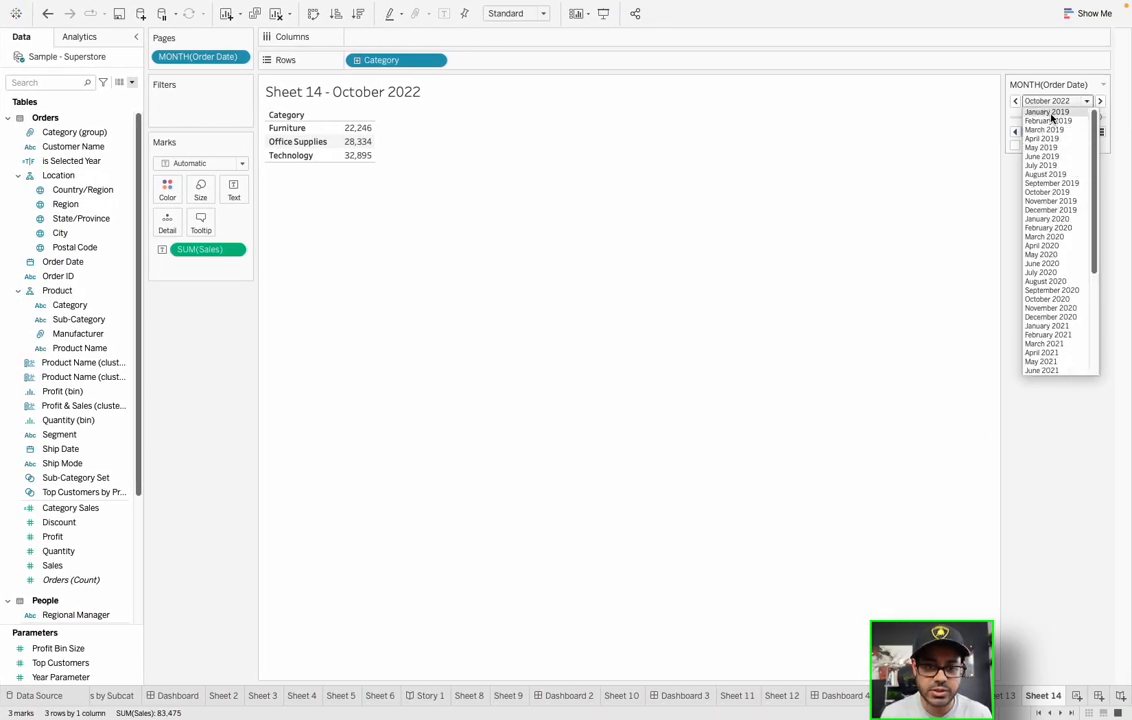
pyautogui.click(1038, 119)
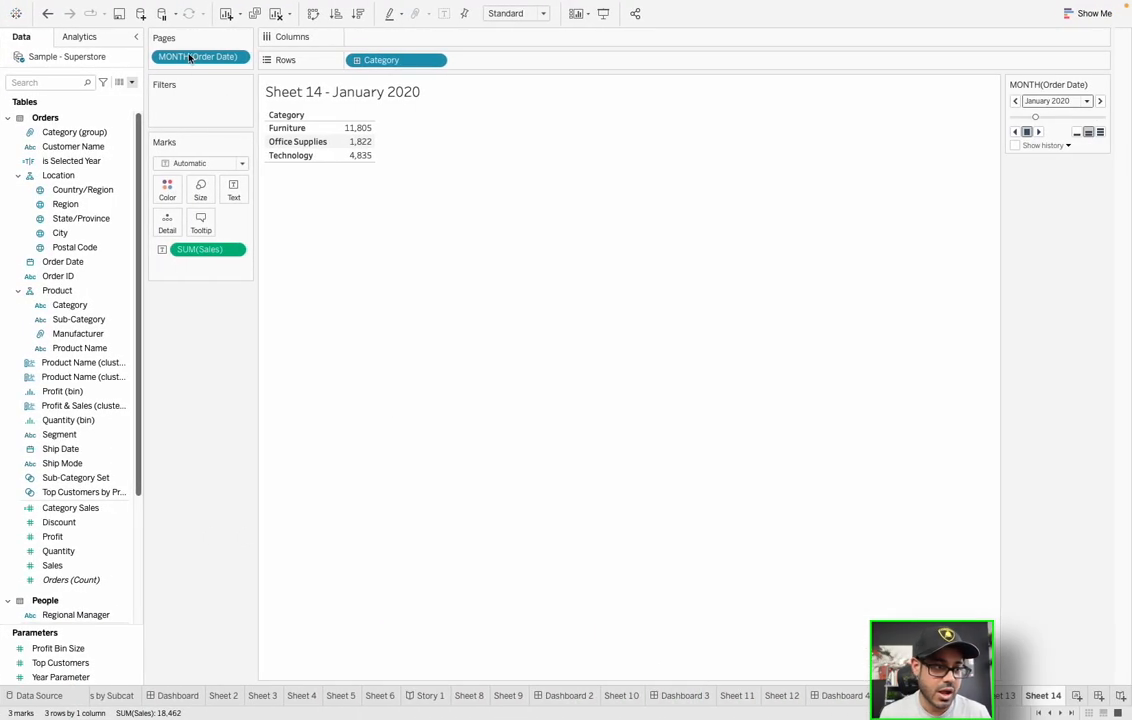
pyautogui.click(243, 37)
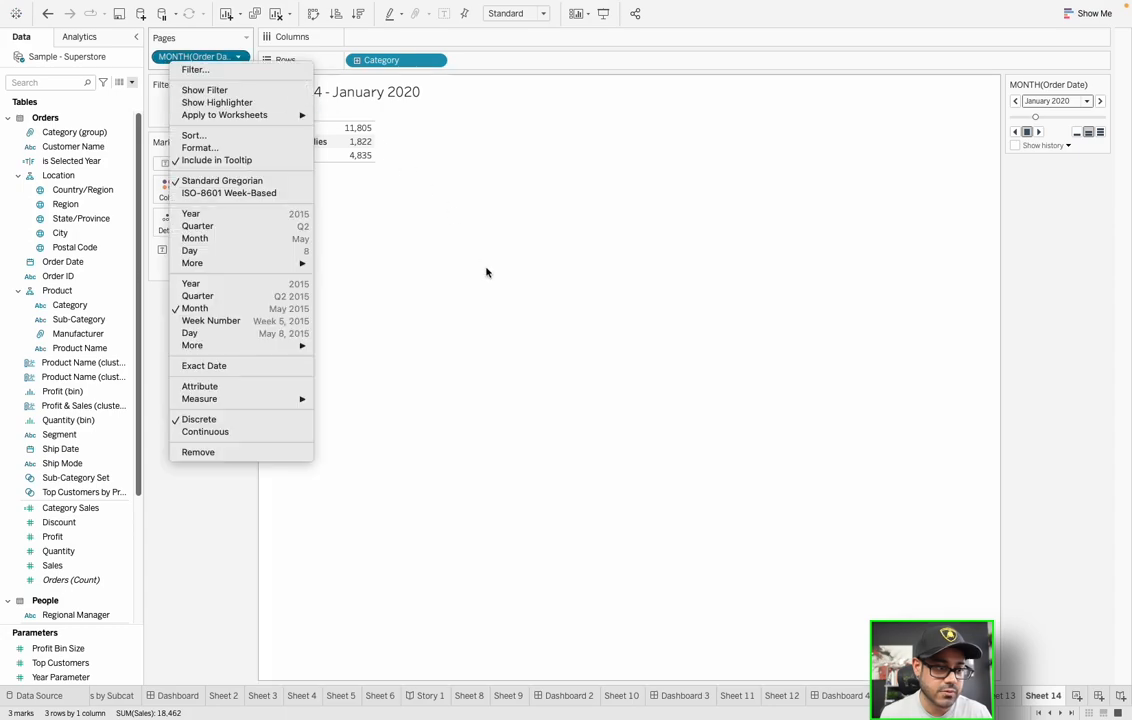
# Close the pill menu and create blank Dashboard 5
pyautogui.click(487, 273)
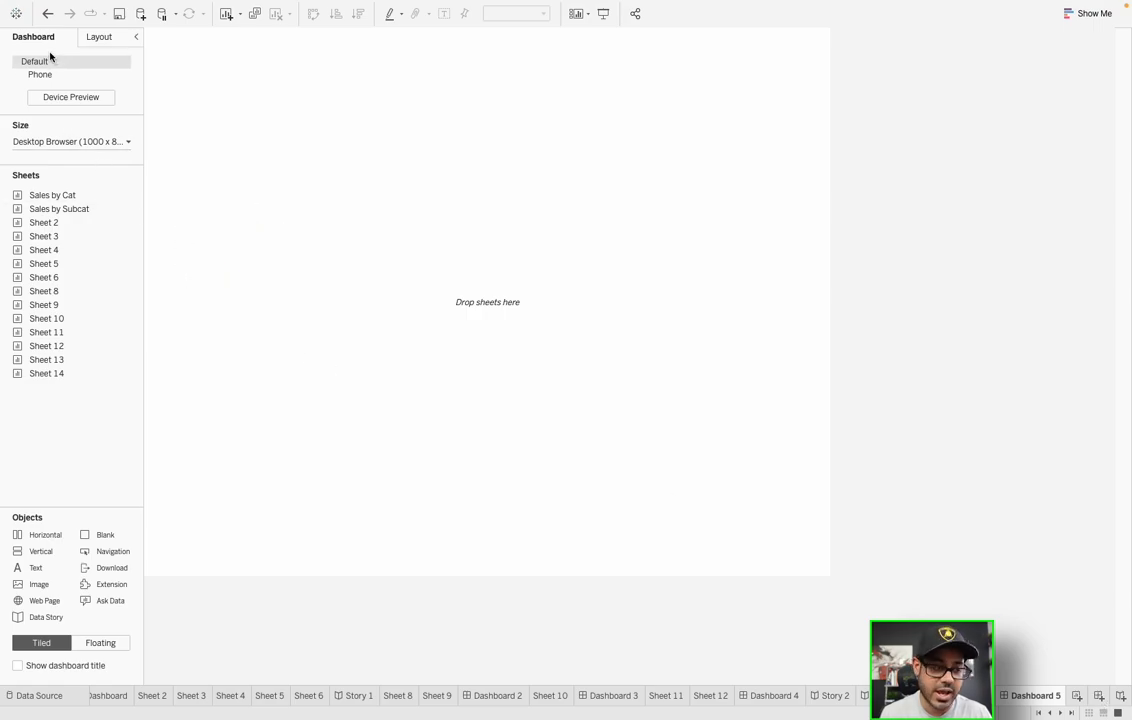
pyautogui.click(70, 141)
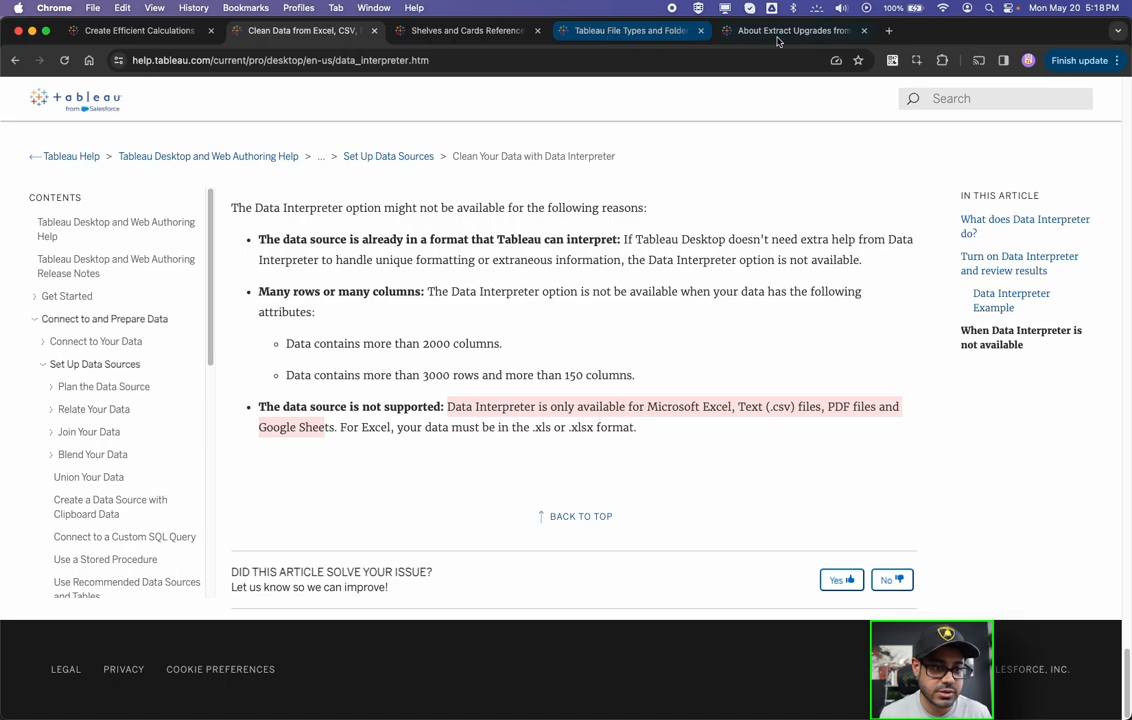
# Open the File Types and Folders article and highlight the .twb, .tbm and .twbx extensions
pyautogui.click(628, 31)
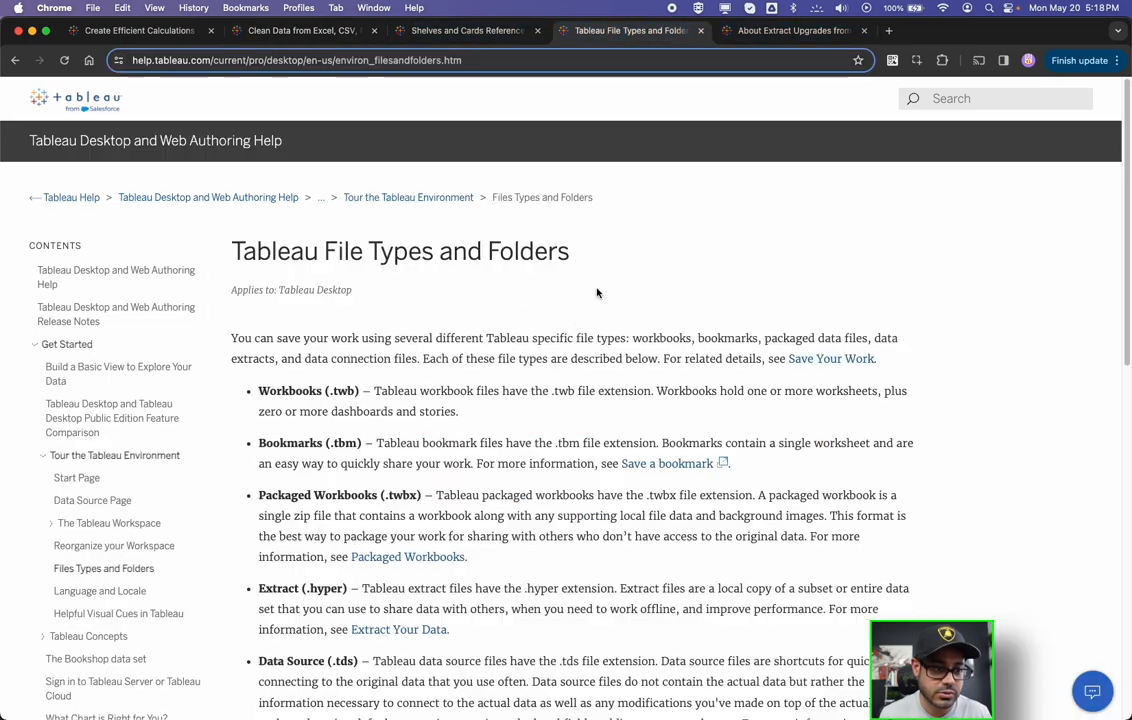
pyautogui.scroll(-3)
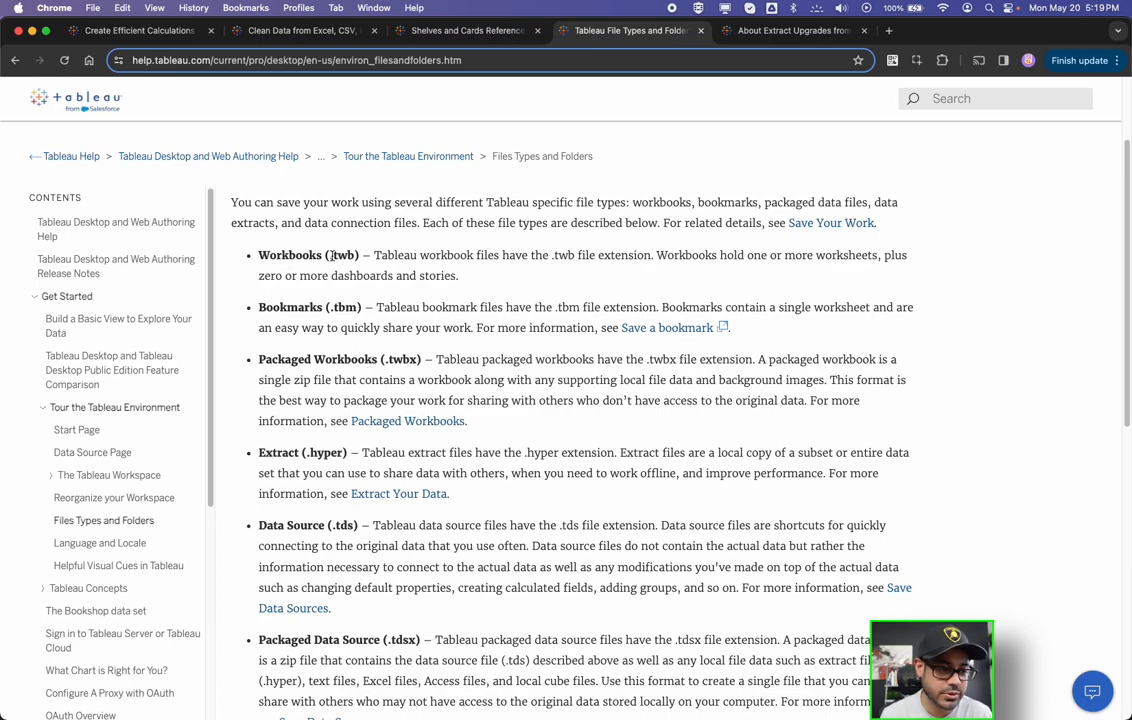
pyautogui.doubleClick(395, 255)
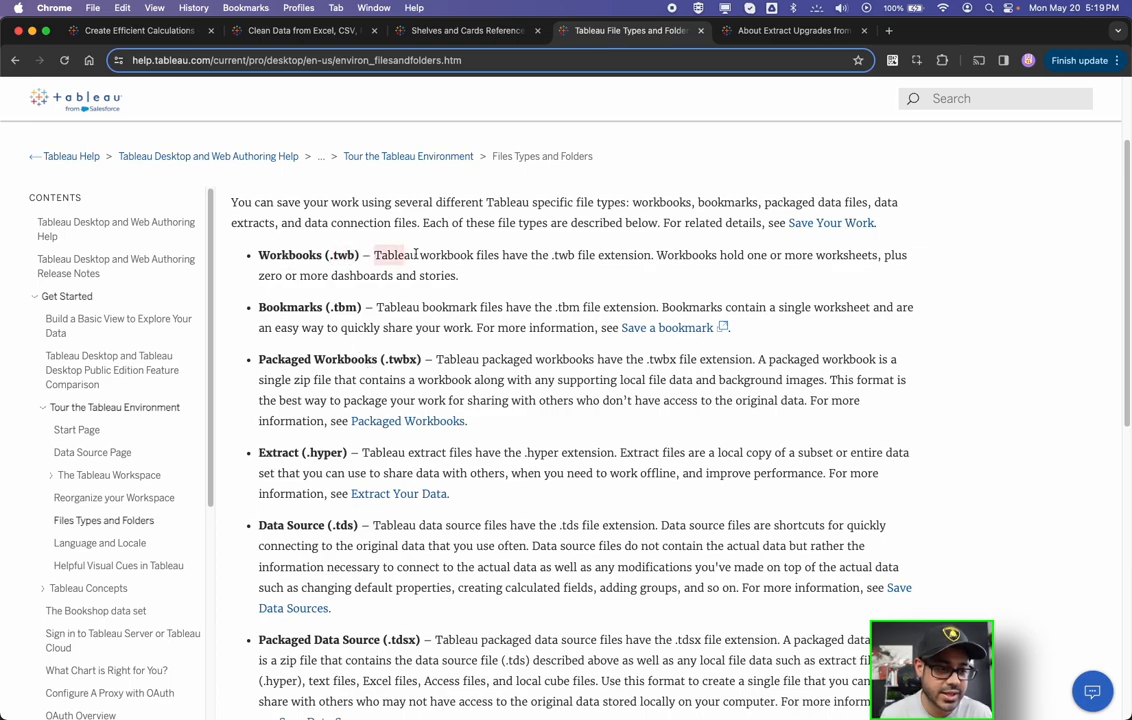
pyautogui.moveTo(374, 255); pyautogui.dragTo(548, 255)
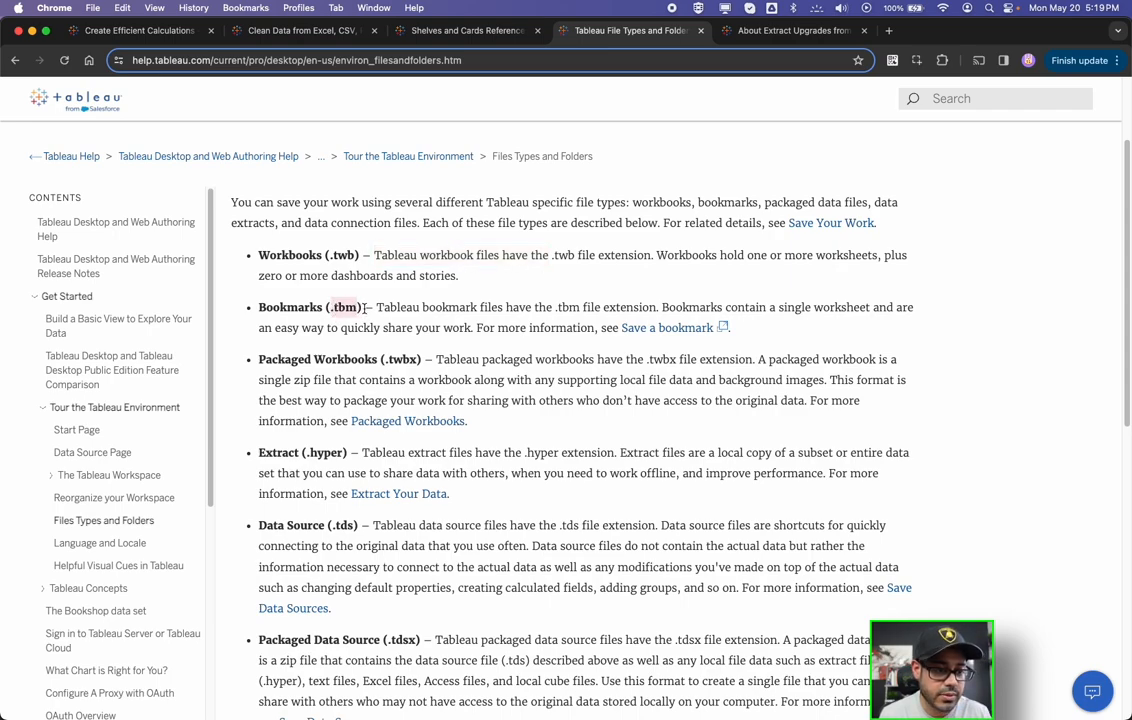
pyautogui.moveTo(377, 307); pyautogui.dragTo(533, 307)
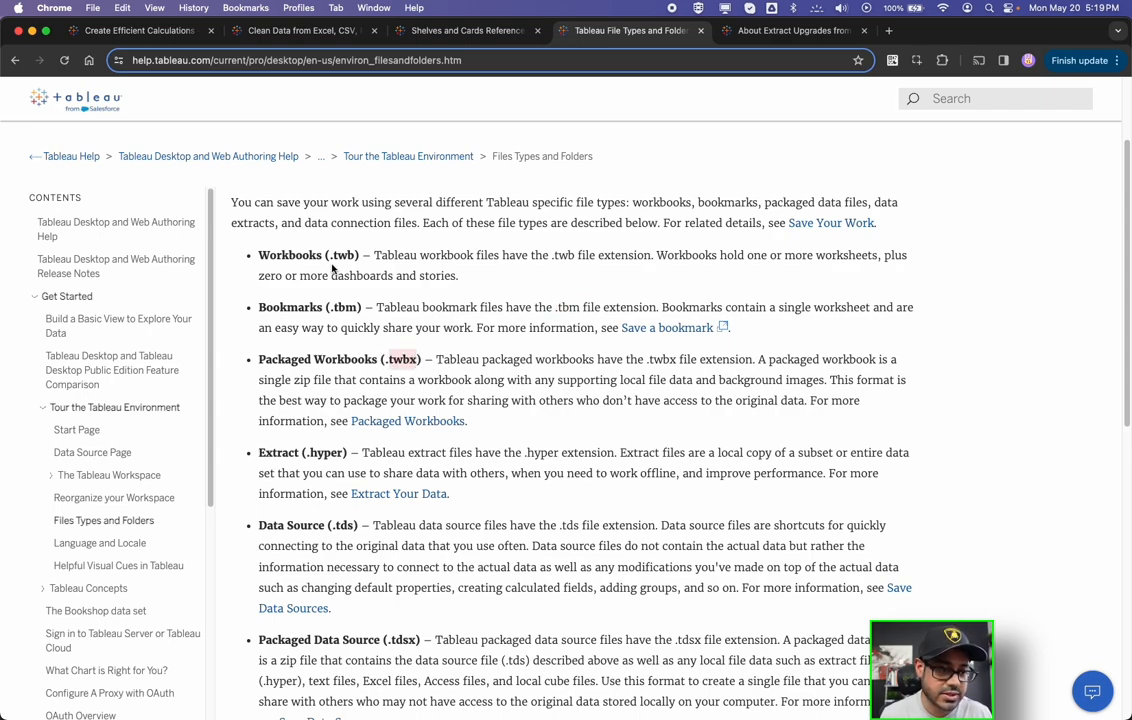
pyautogui.moveTo(506, 401)
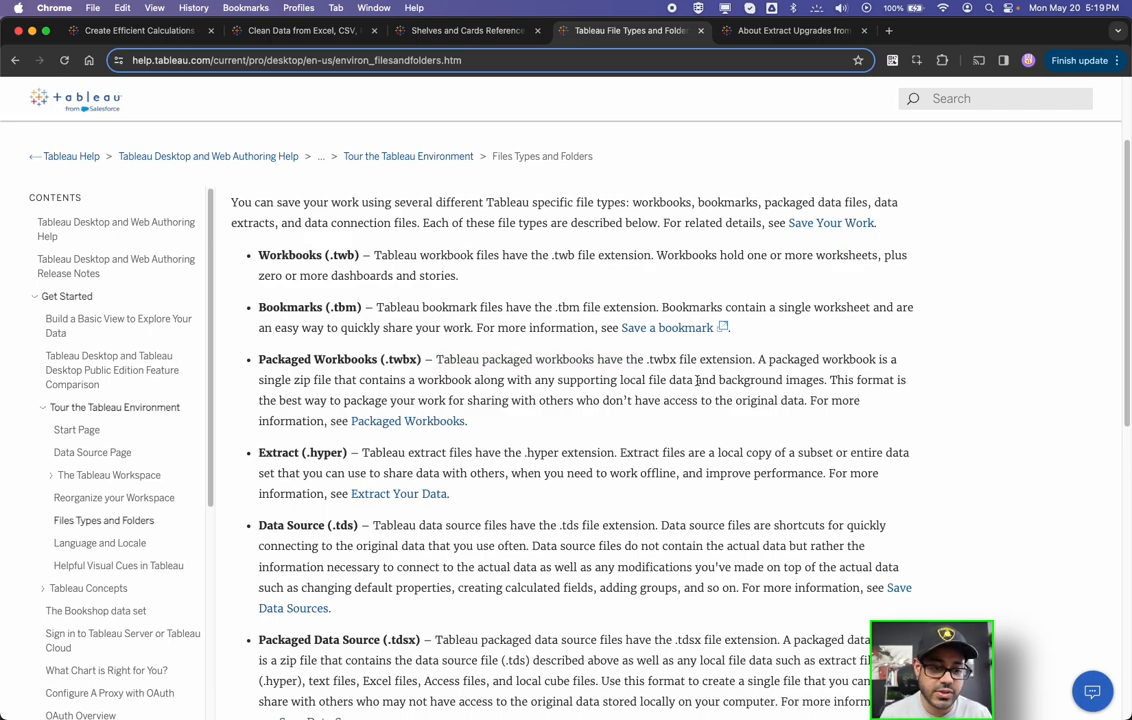
# Highlight that packaged workbooks include local data and images, reading on to packaged data sources
pyautogui.moveTo(515, 380); pyautogui.dragTo(824, 380)
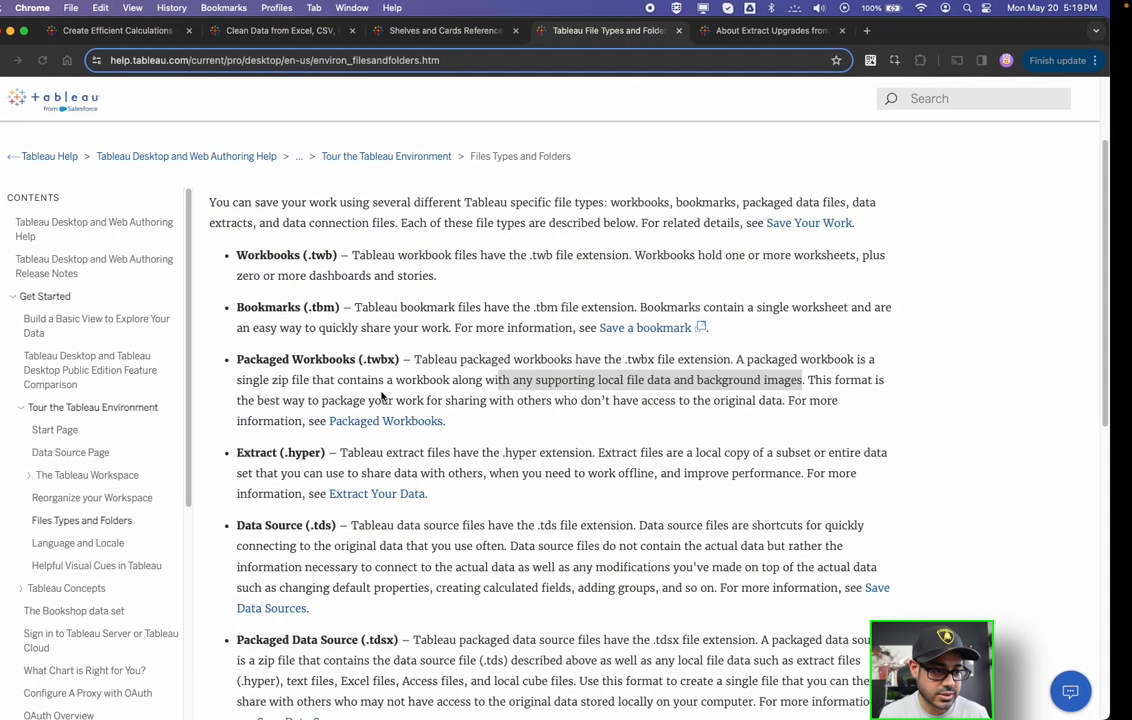
pyautogui.scroll(-3)
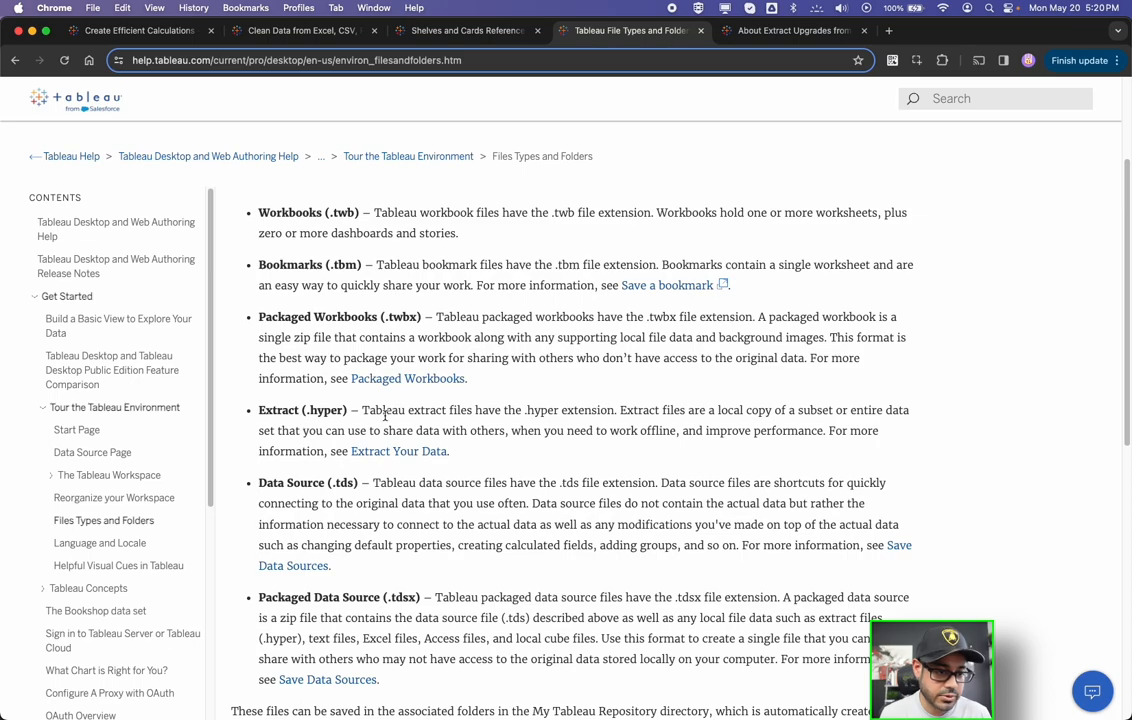
pyautogui.moveTo(363, 410); pyautogui.dragTo(520, 410)
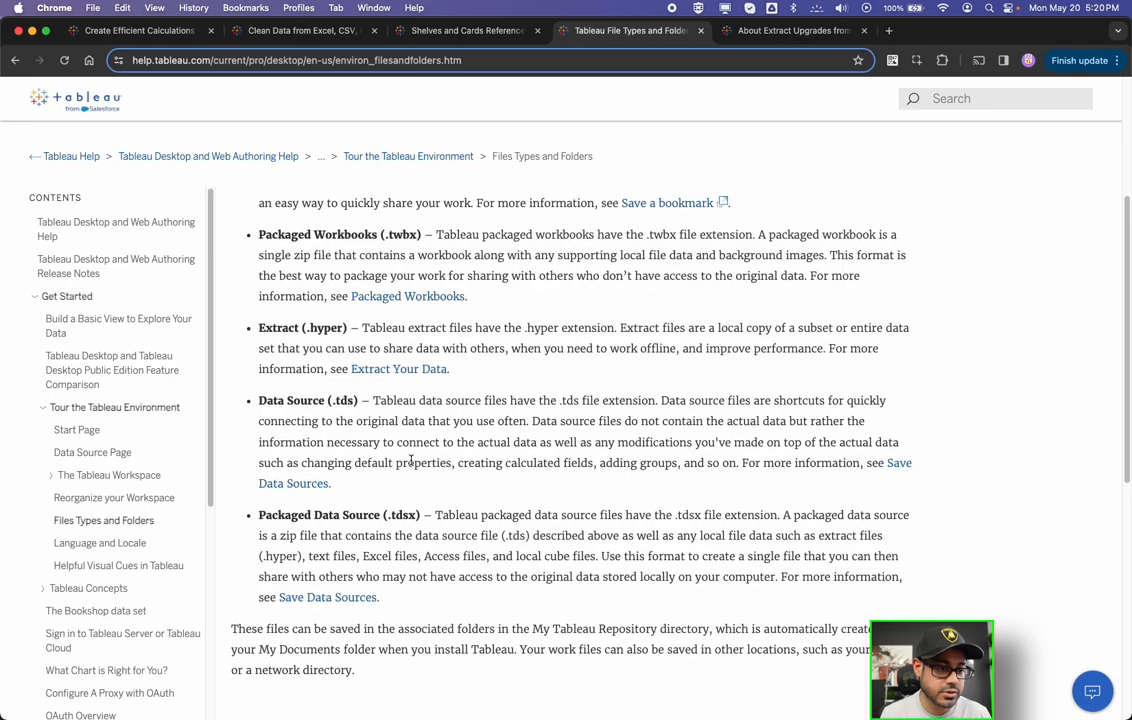
pyautogui.scroll(-3)
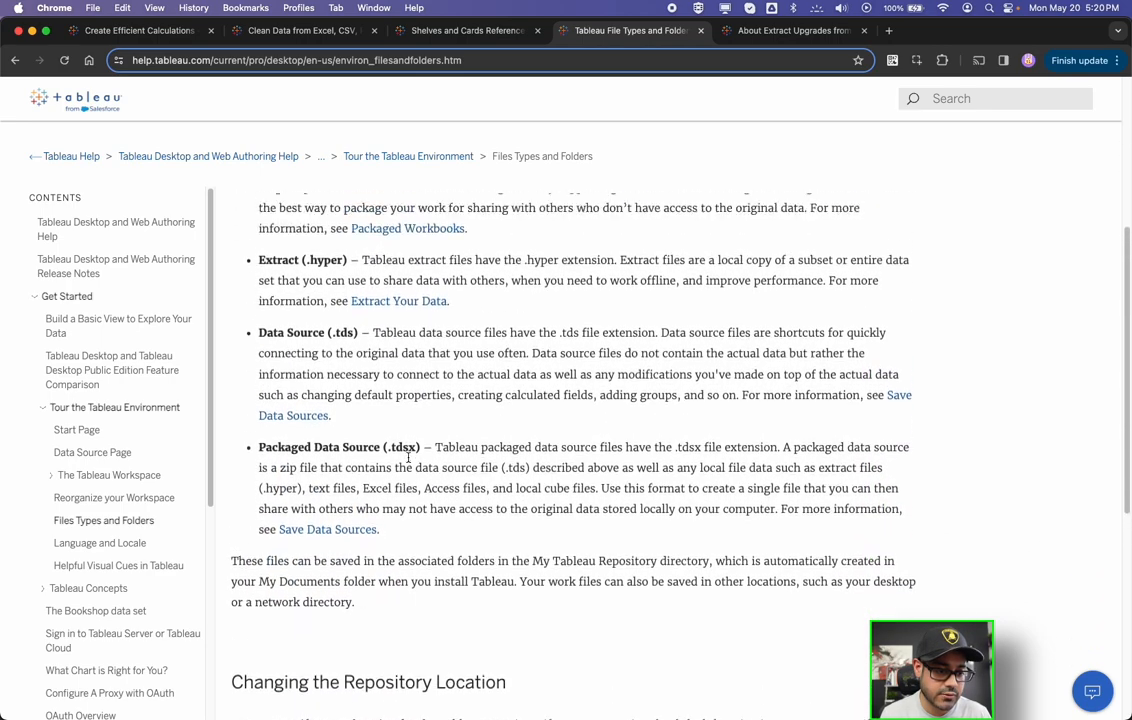
pyautogui.scroll(3)
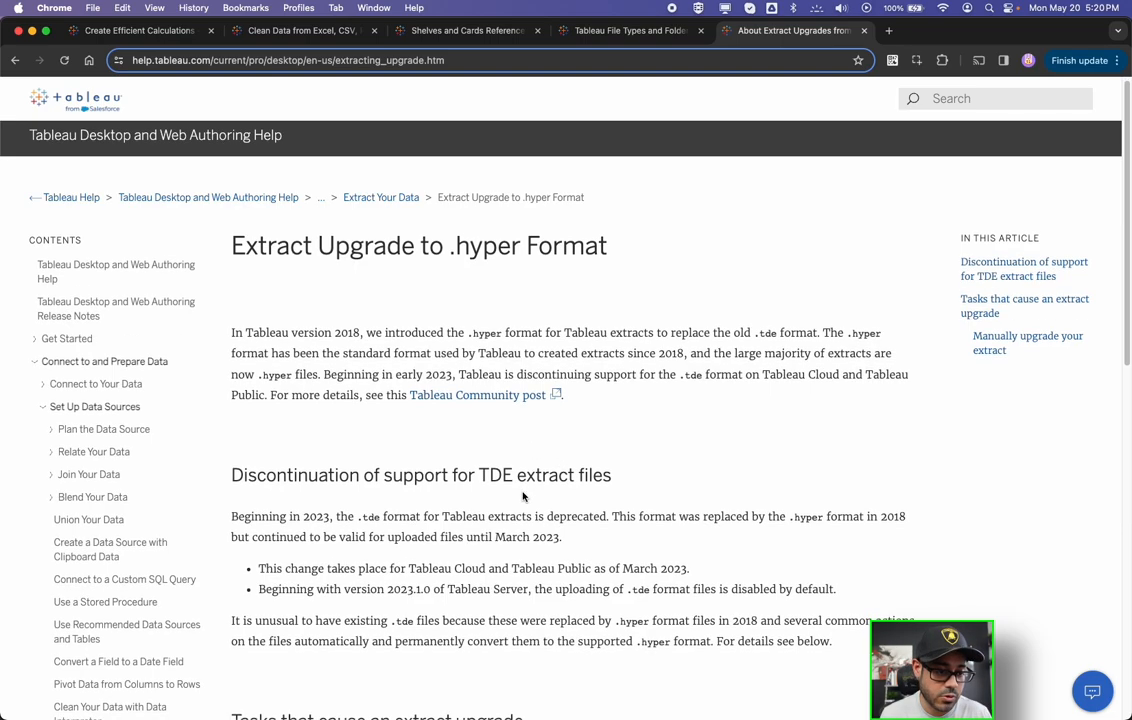
# Highlight 'Beginning in 2023' in the Extract Upgrade to .hyper Format article
pyautogui.doubleClick(256, 516)
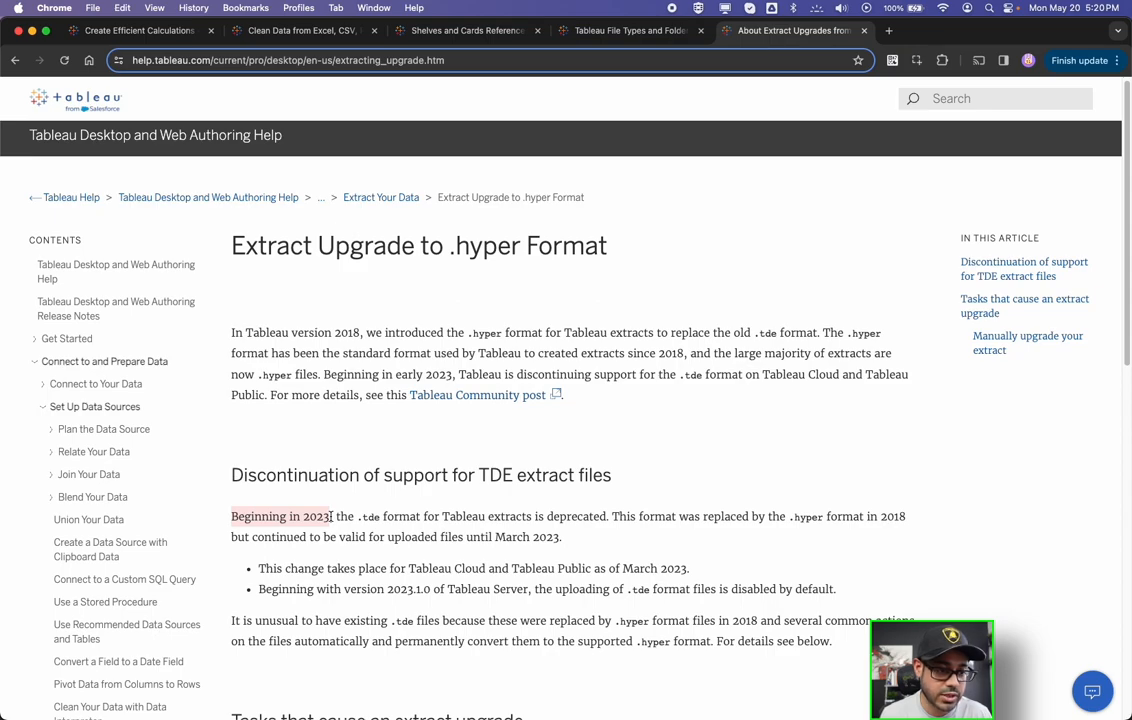
pyautogui.moveTo(487, 339)
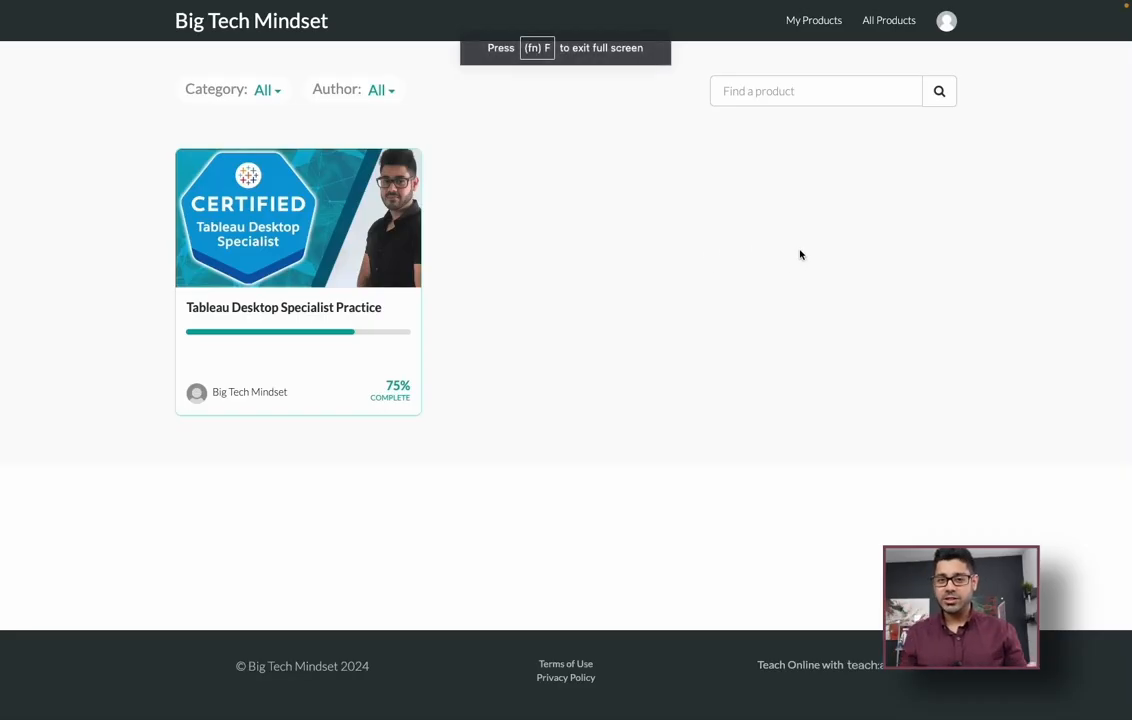
pyautogui.moveTo(693, 272)
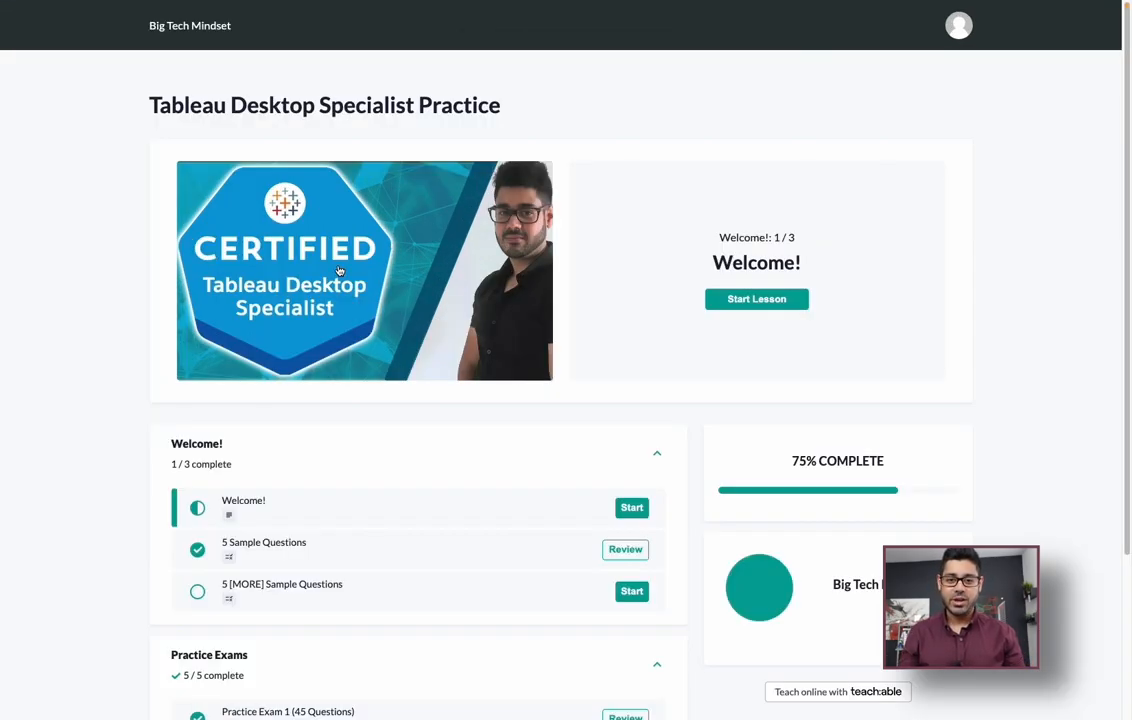
# Scroll to Practice Exams and continue Practice Exam 1 to question 2 of 45
pyautogui.scroll(-3)
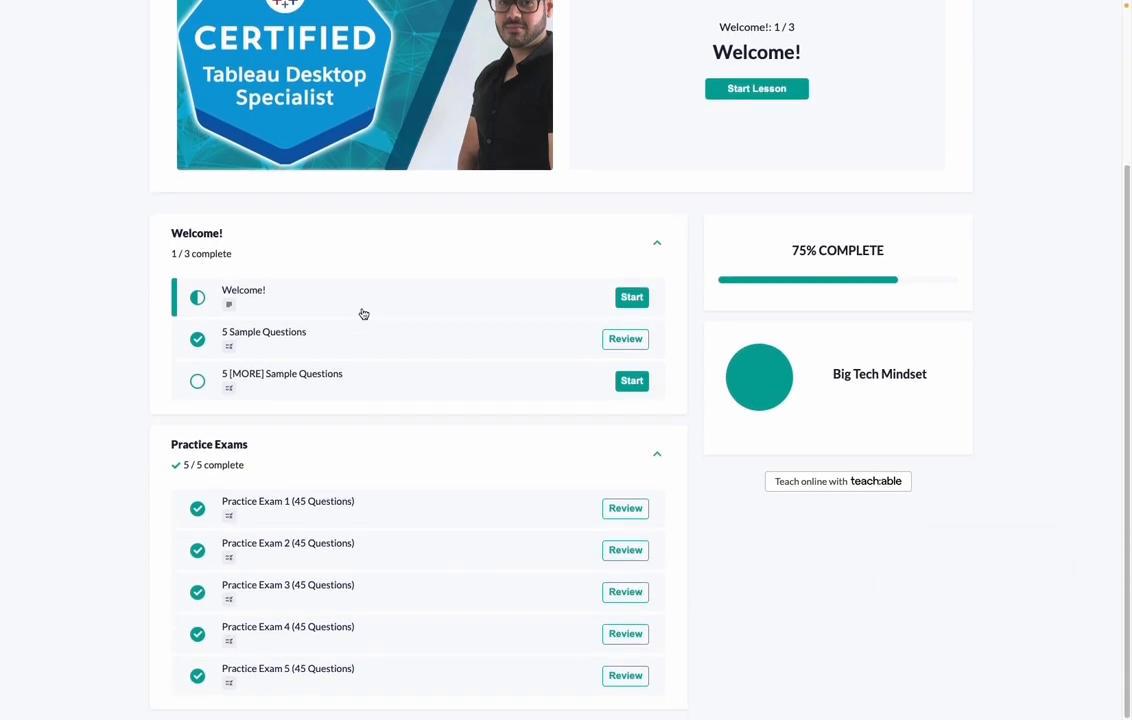
pyautogui.moveTo(338, 510)
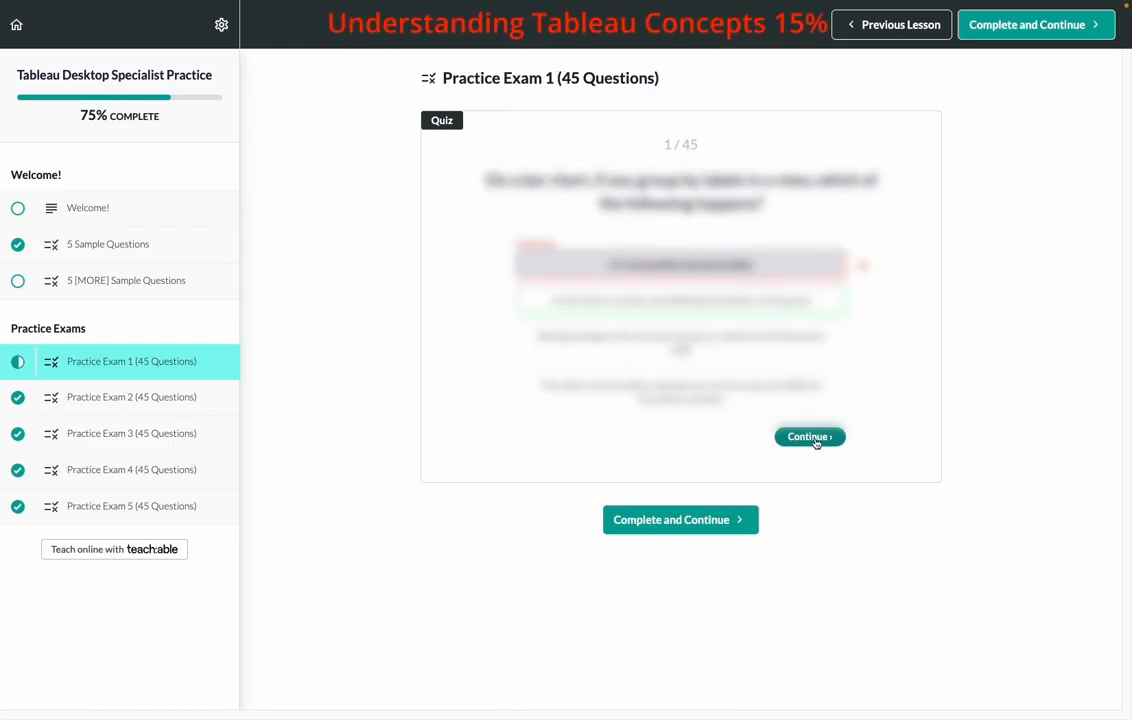
pyautogui.click(809, 437)
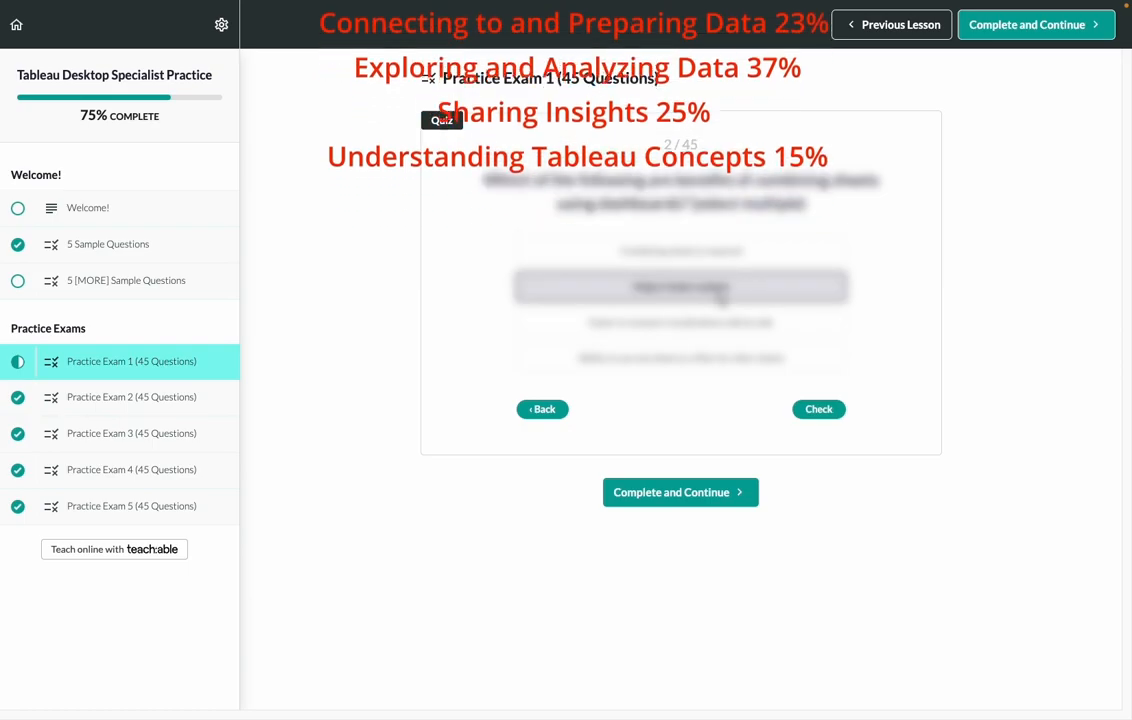